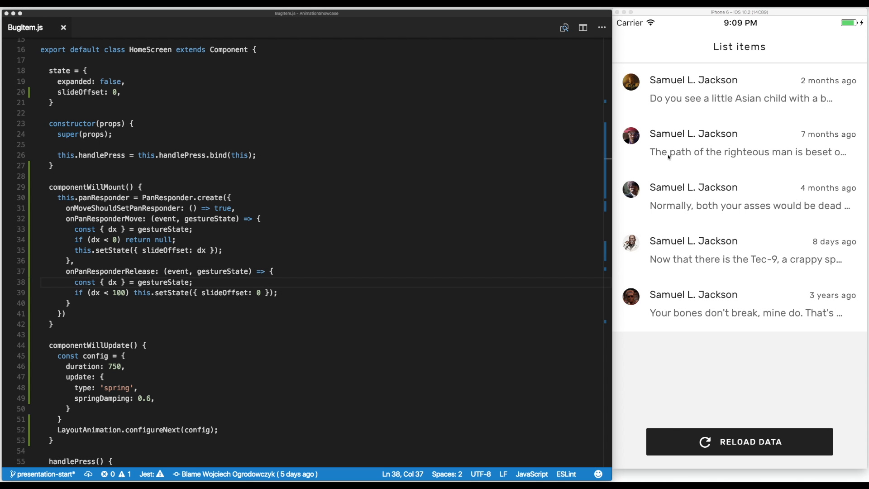
# Step: Swipe list items right in the iOS simulator to test the pan responder
pyautogui.click(740, 88)
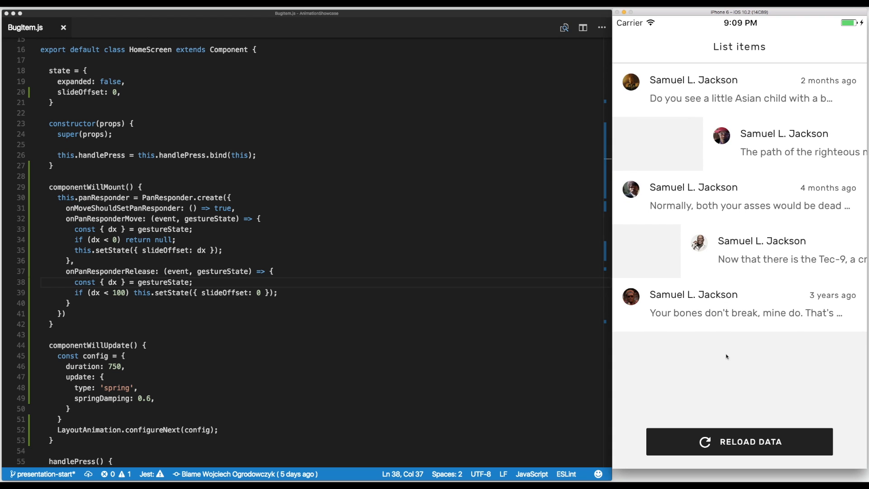
pyautogui.moveTo(725, 363)
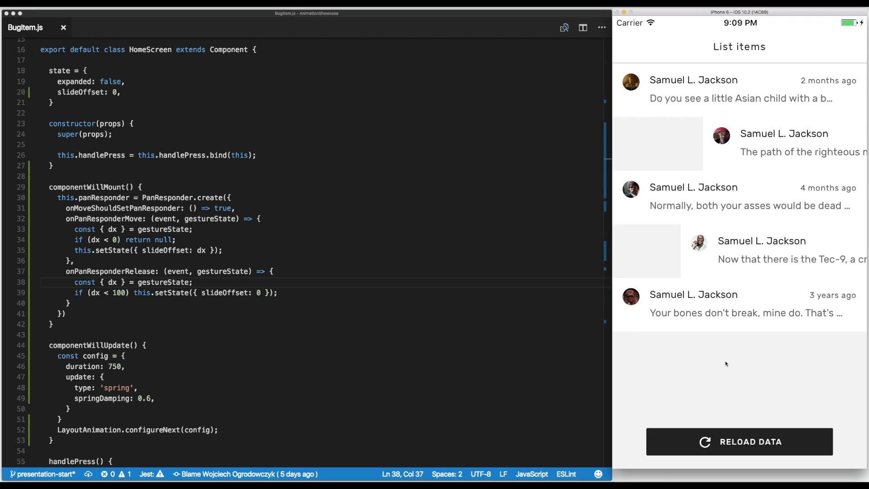
pyautogui.moveTo(736, 346)
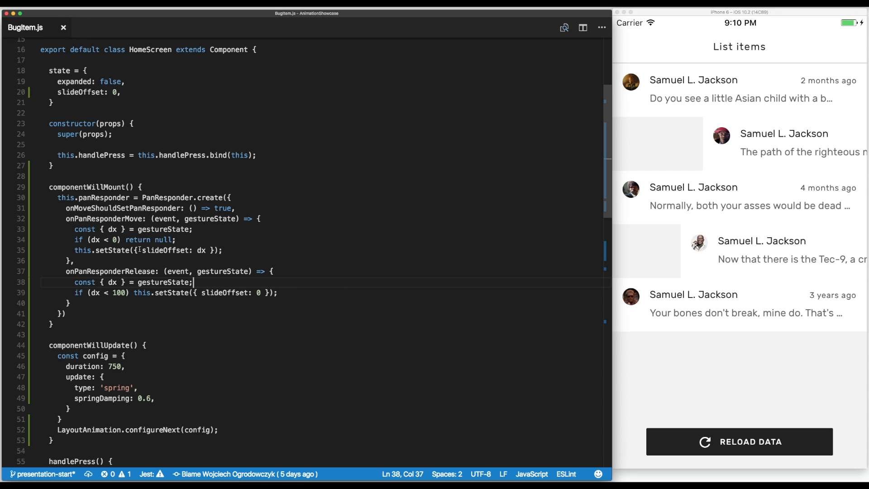
# Step: Add animatedRemove: Animated.Value(1), to the component state object
pyautogui.scroll(3)
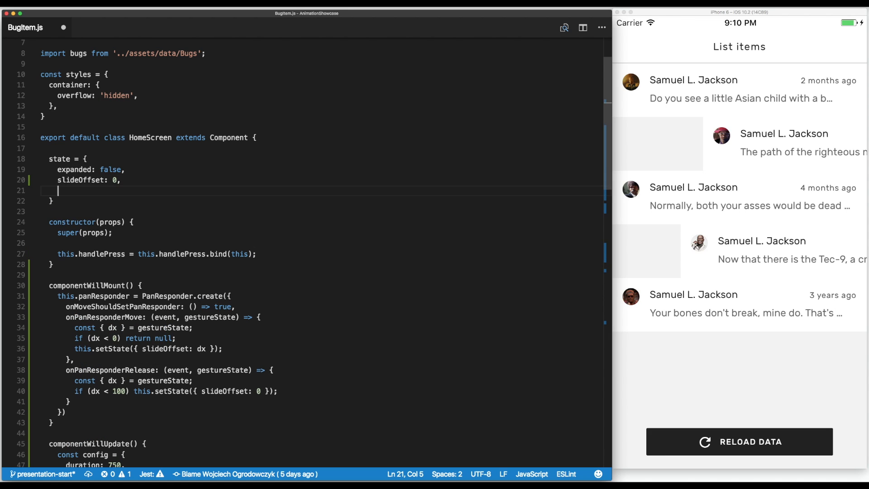
pyautogui.write('animate')
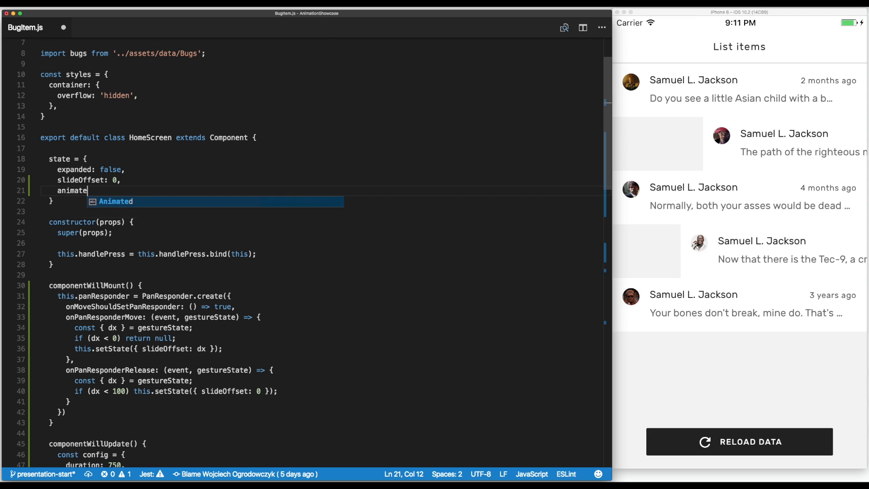
pyautogui.write('dRemove: Animated.Value(')
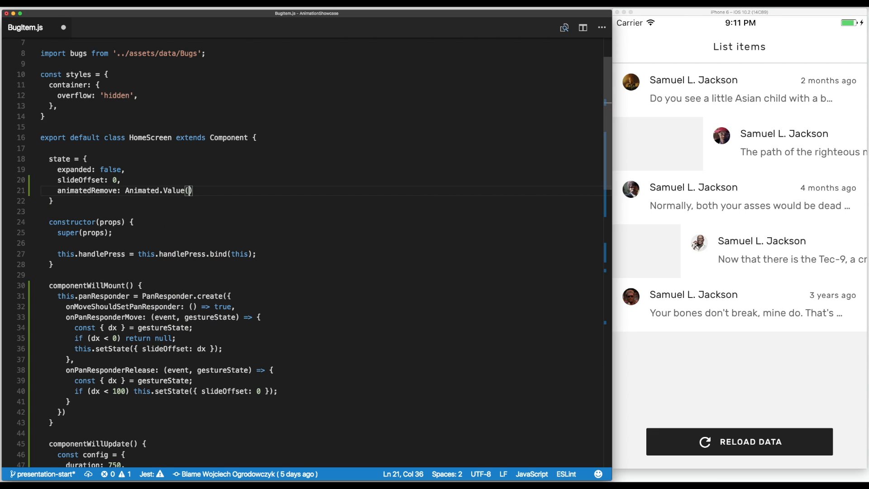
pyautogui.write('1')
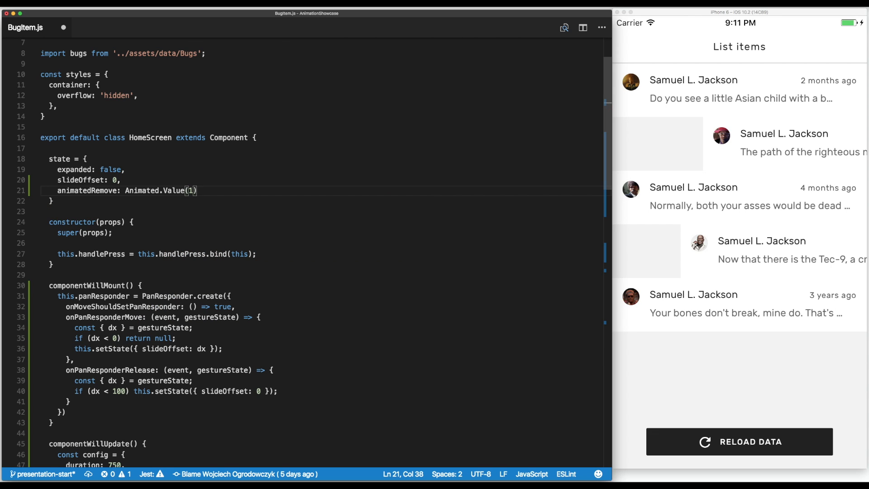
pyautogui.write(',')
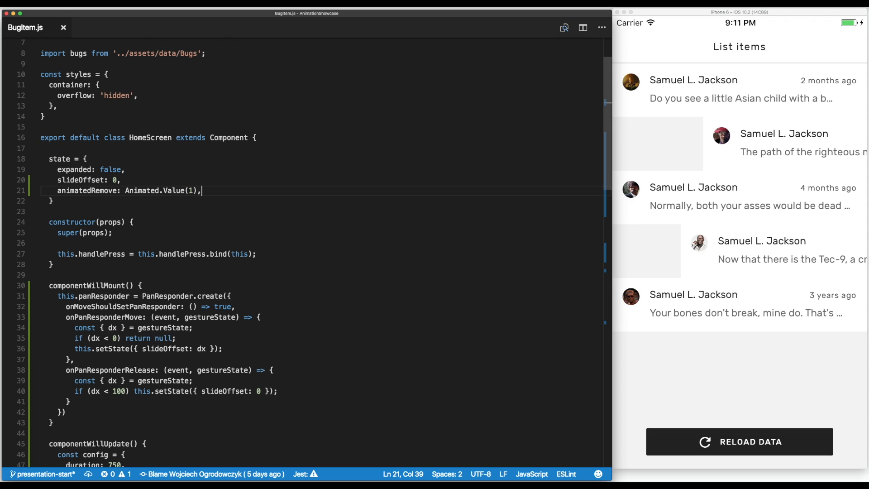
pyautogui.moveTo(116, 165)
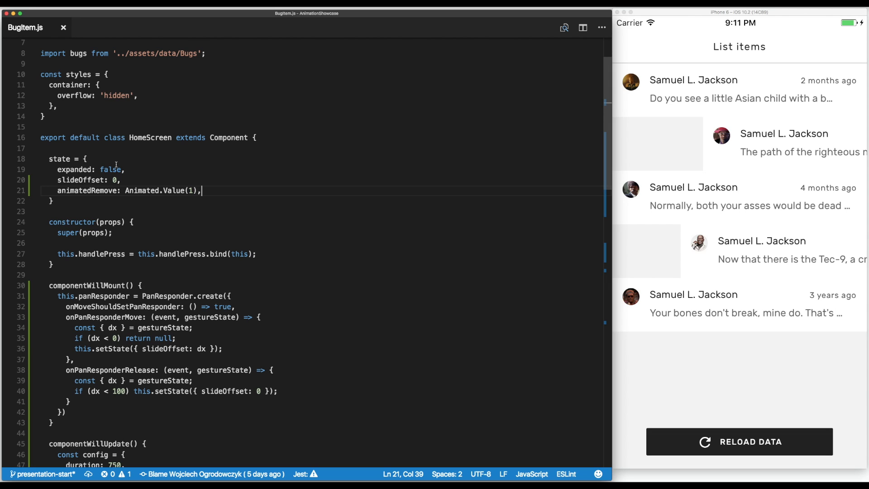
pyautogui.moveTo(217, 190)
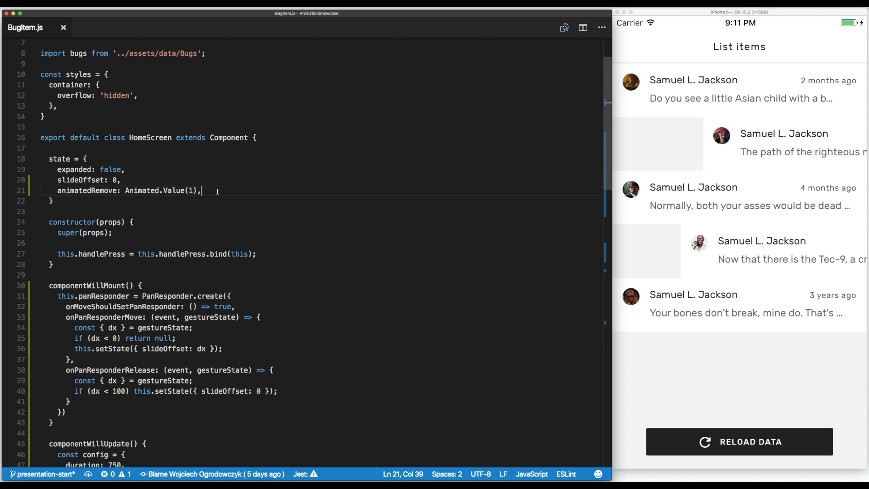
# Step: In onPanResponderRelease, call Animated.timing on this.state.animatedRemove after the slideOffset reset check
pyautogui.scroll(-3)
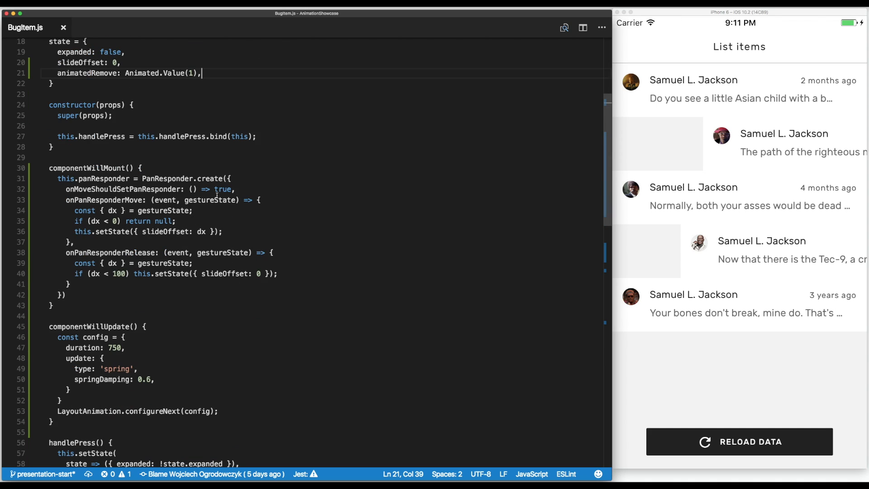
pyautogui.click(67, 284)
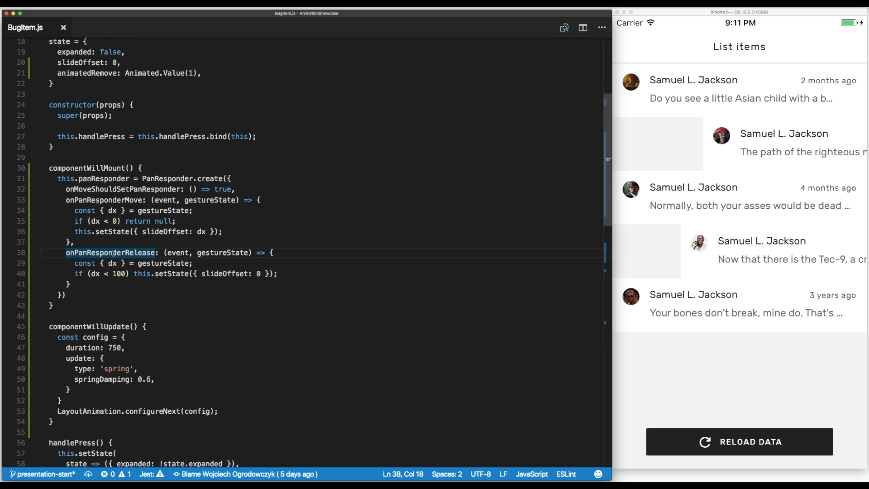
pyautogui.moveTo(141, 273)
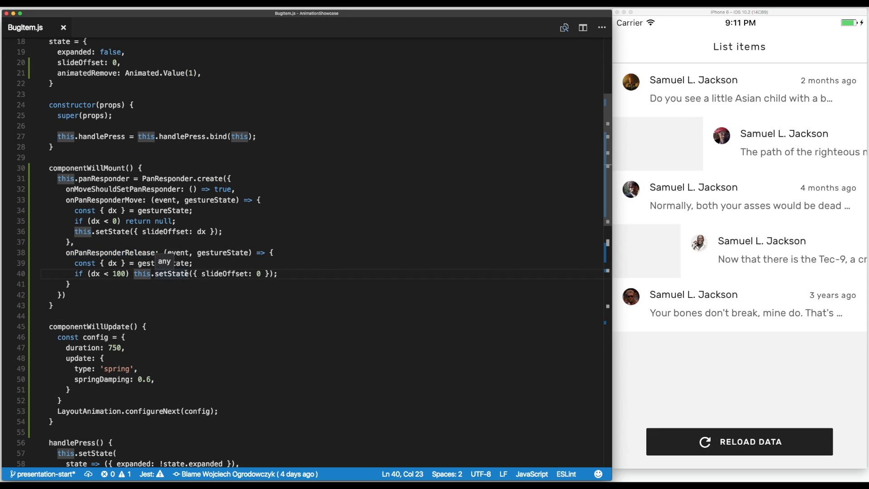
pyautogui.write('return')
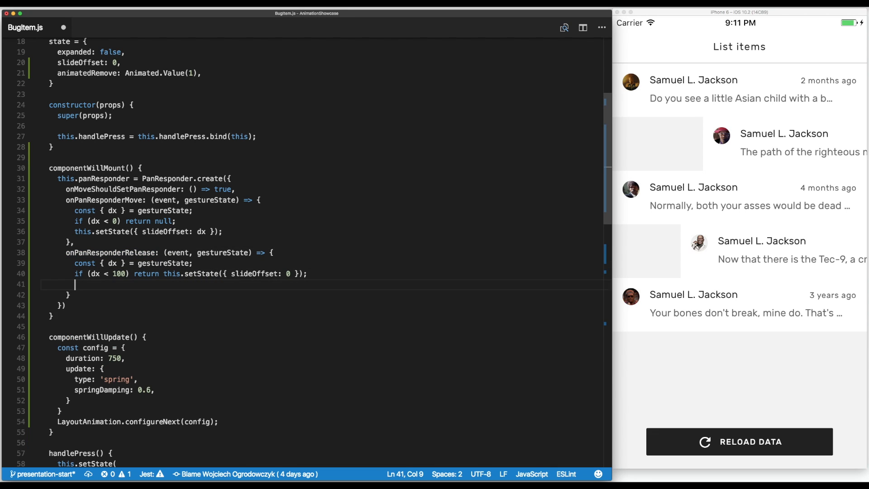
pyautogui.write('A')
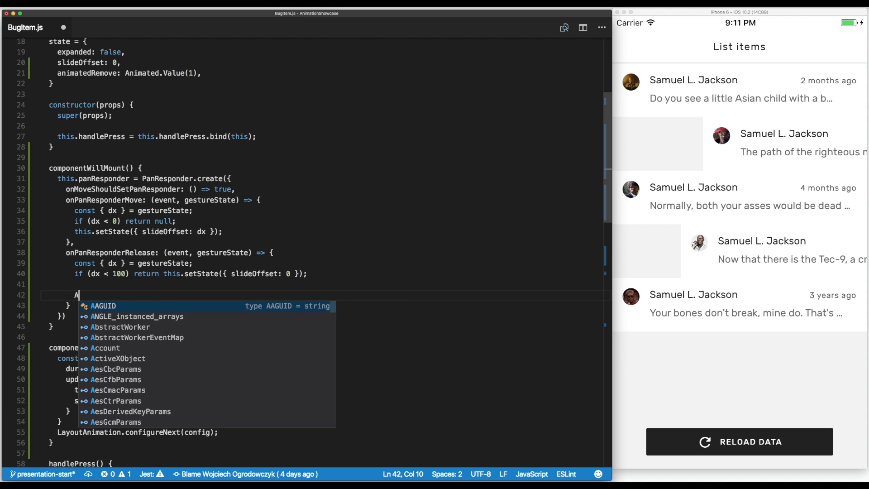
pyautogui.write('nimated.')
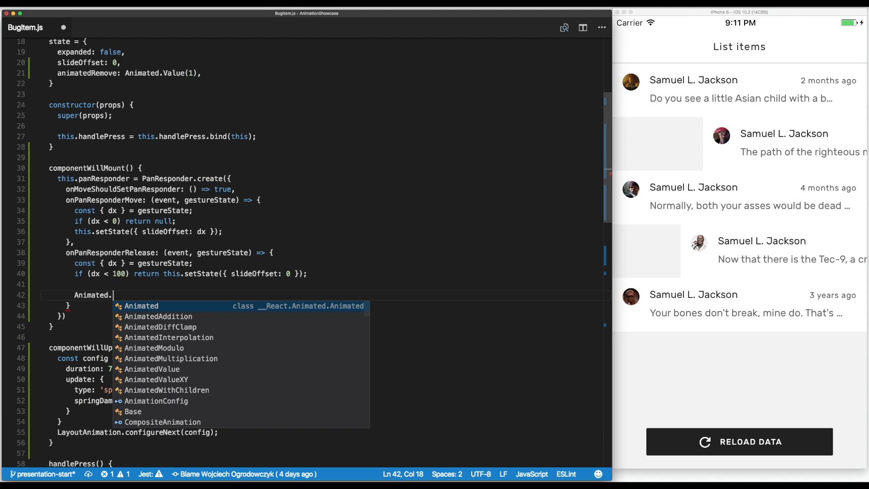
pyautogui.write('timing(')
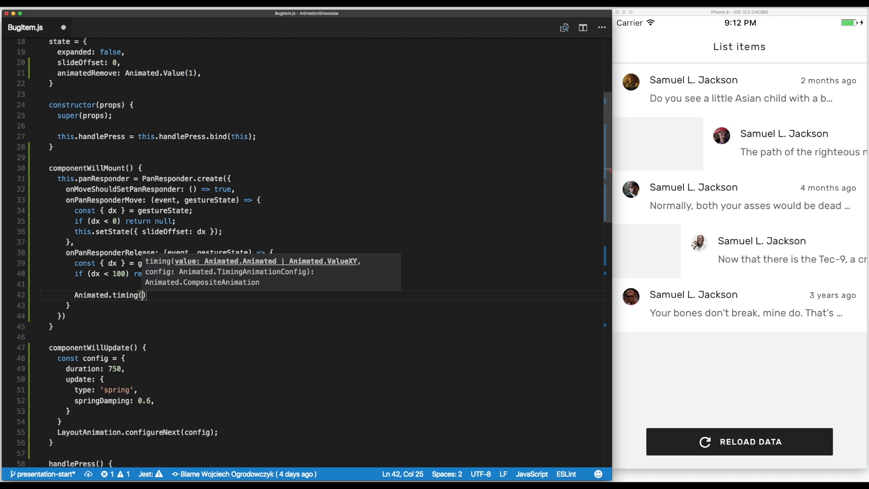
pyautogui.write('this.stat')
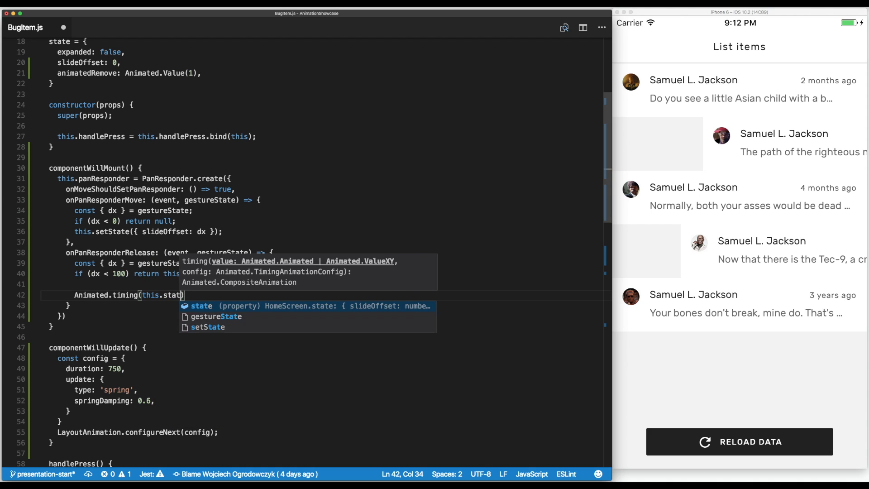
pyautogui.write('e.animatedRemove')
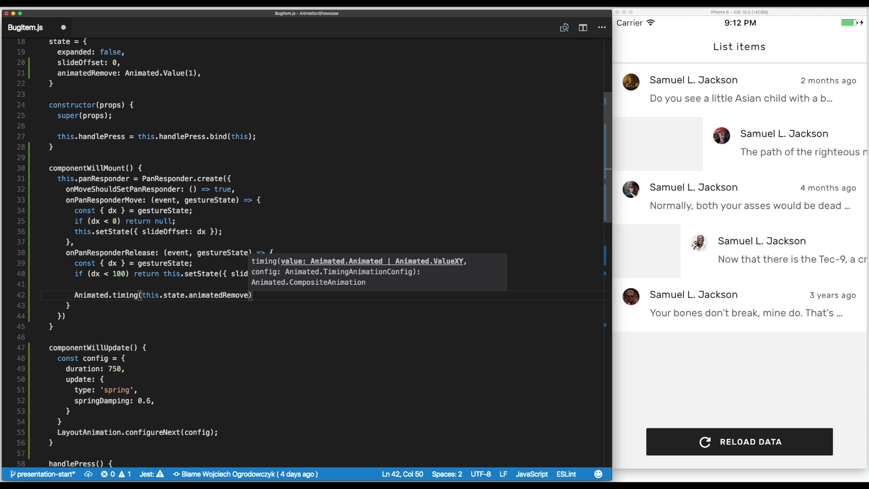
pyautogui.write(', {')
pyautogui.press('enter')
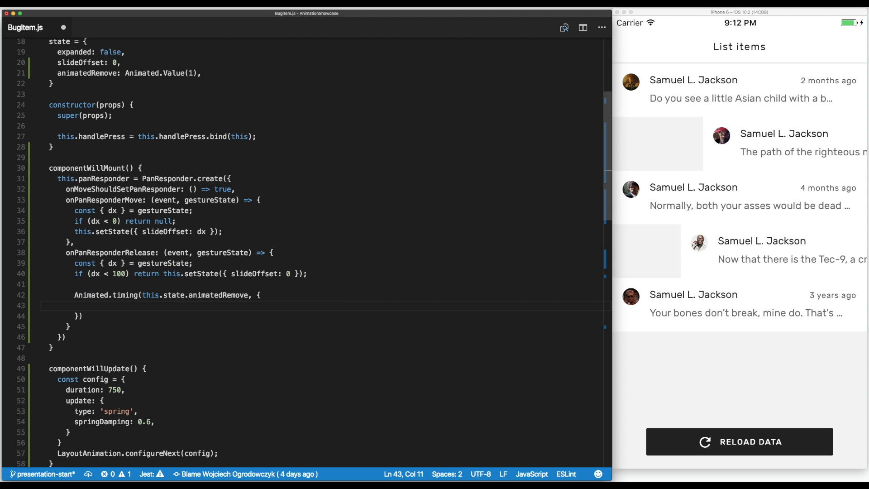
# Step: Give the timing call a config object with duration 750 and toValue 0
pyautogui.doubleClick(91, 295)
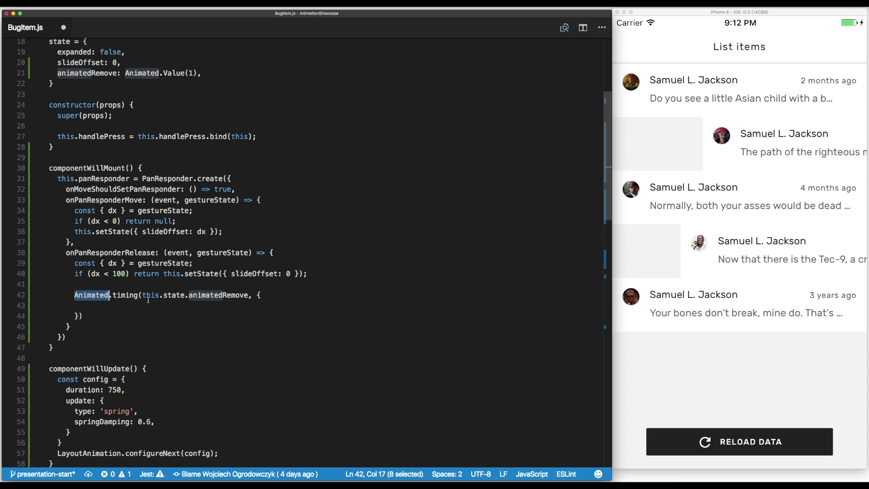
pyautogui.click(119, 295)
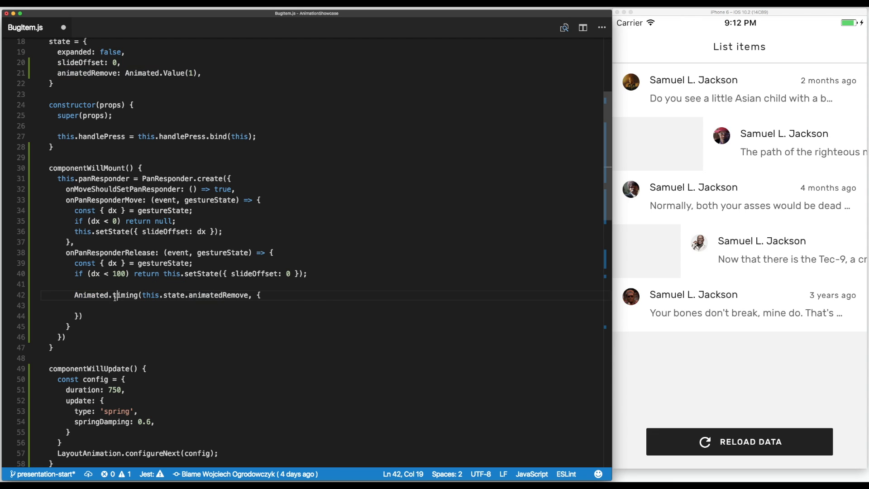
pyautogui.doubleClick(176, 295)
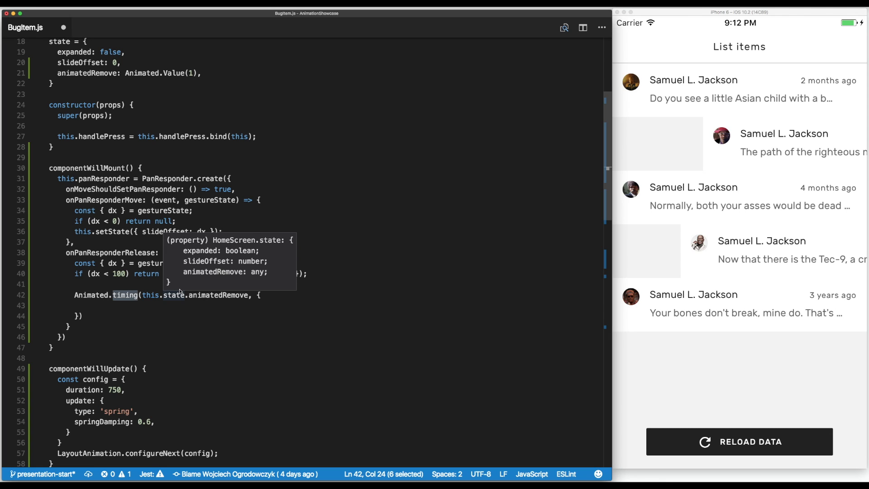
pyautogui.click(108, 305)
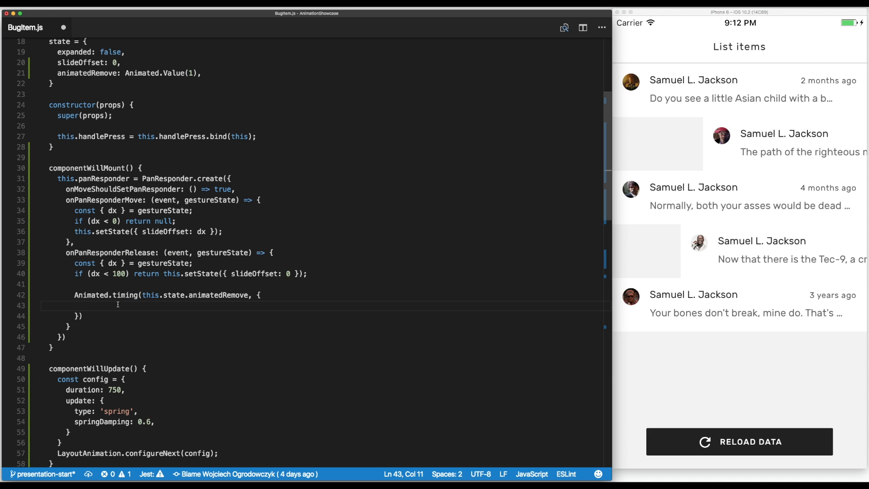
pyautogui.moveTo(147, 294)
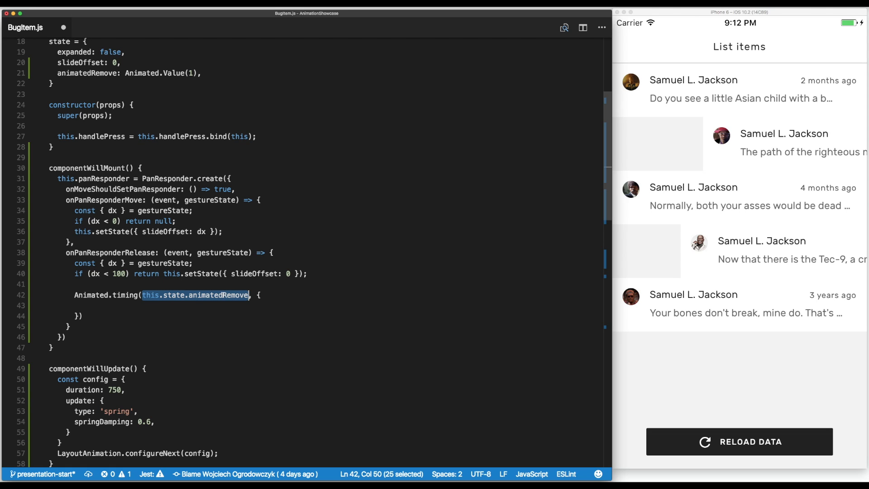
pyautogui.moveTo(221, 221)
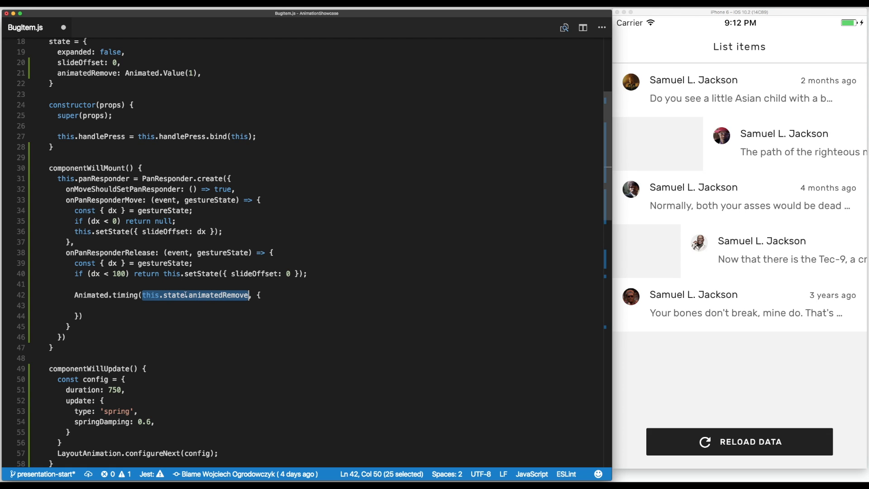
pyautogui.write('duration:')
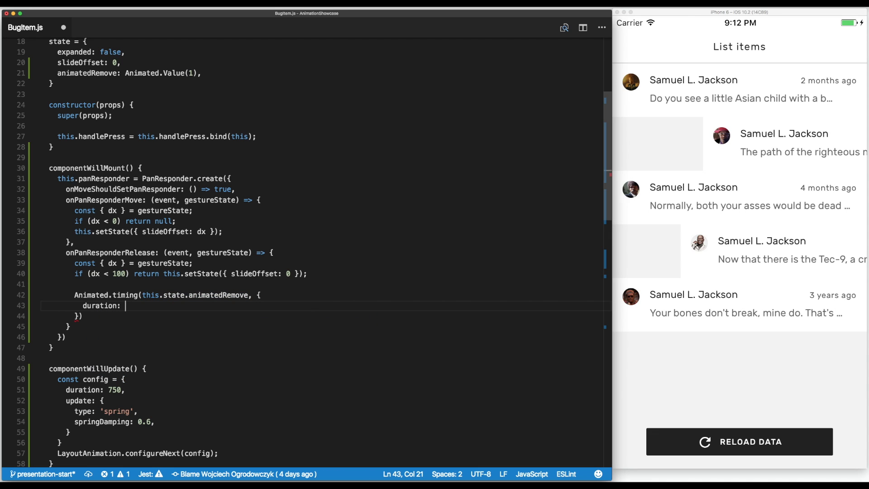
pyautogui.write('750,')
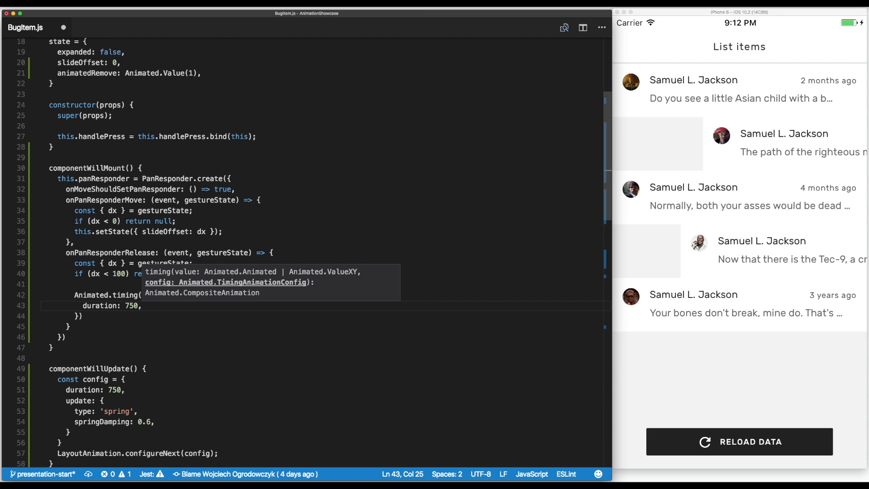
pyautogui.write('toValue: 0,')
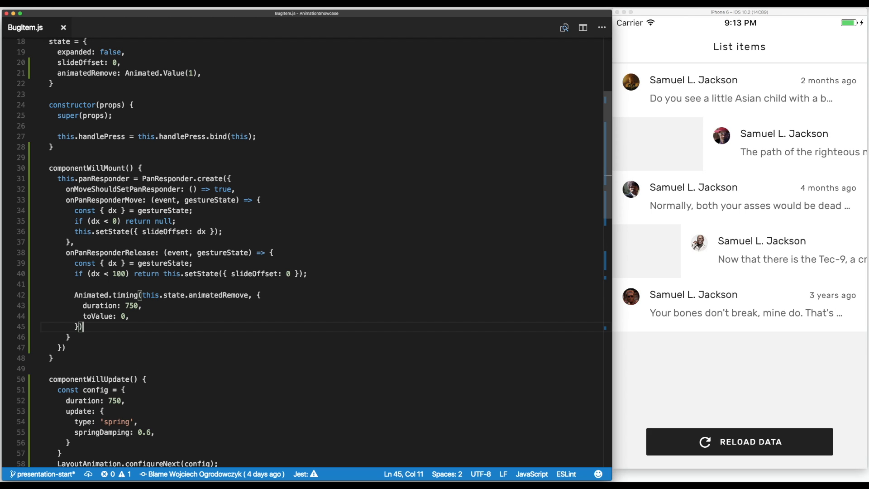
pyautogui.moveTo(200, 319)
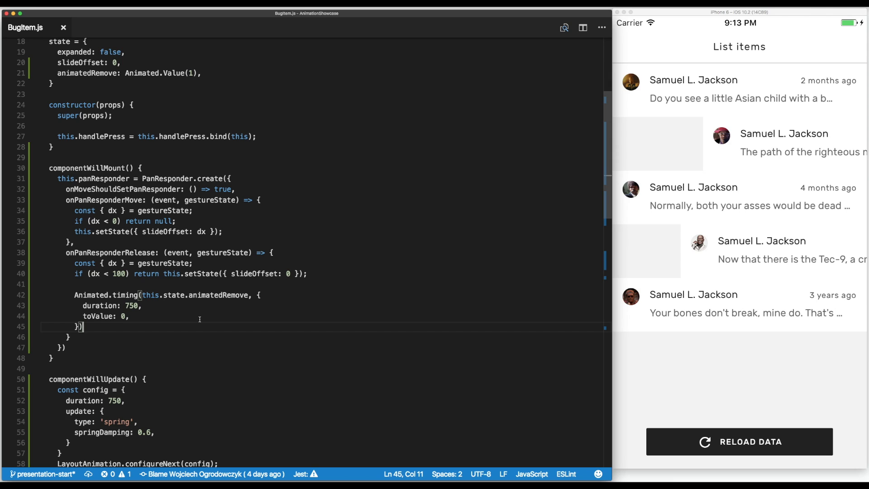
pyautogui.moveTo(678, 203)
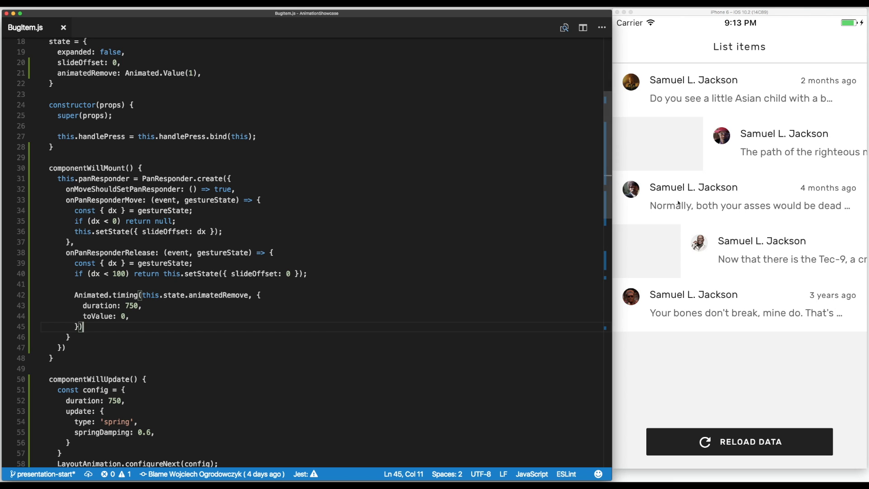
pyautogui.moveTo(766, 187)
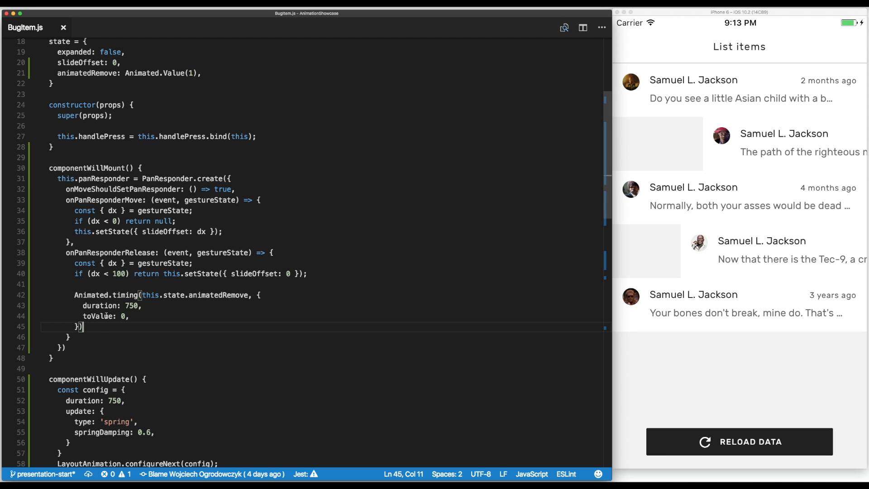
pyautogui.moveTo(141, 131)
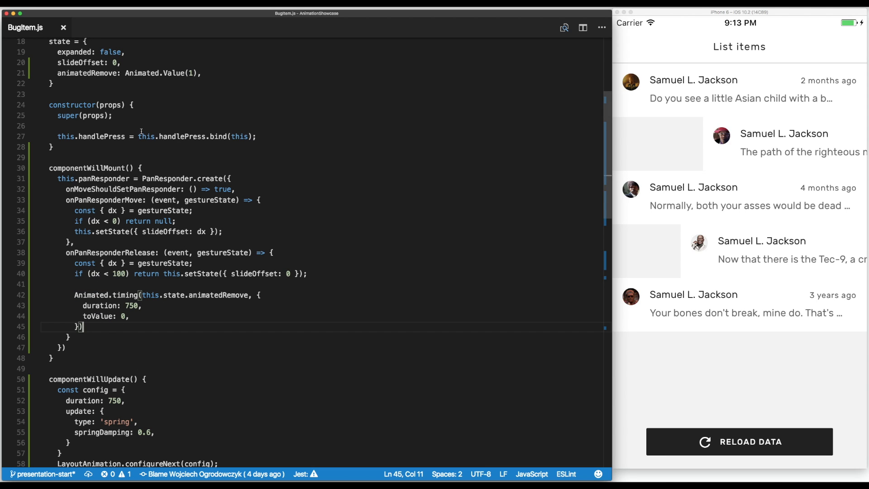
# Step: Add an opacity property to transformStyle driven by animatedRemove from state
pyautogui.scroll(-3)
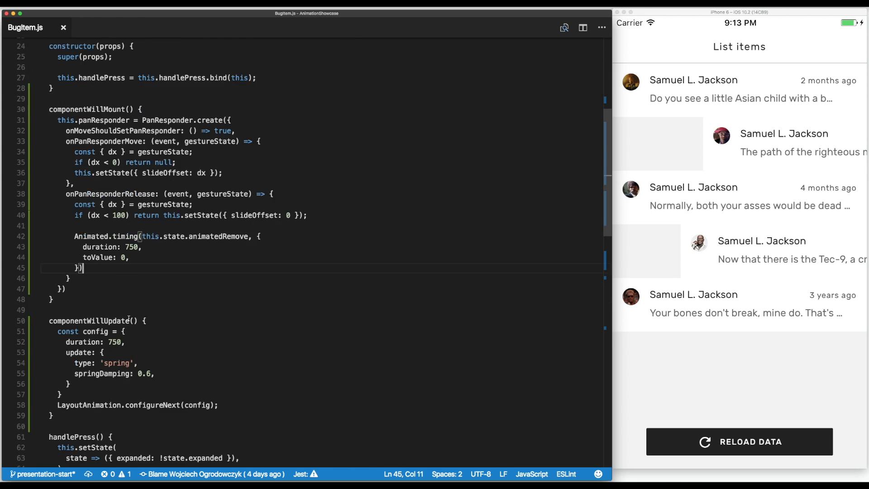
pyautogui.scroll(-3)
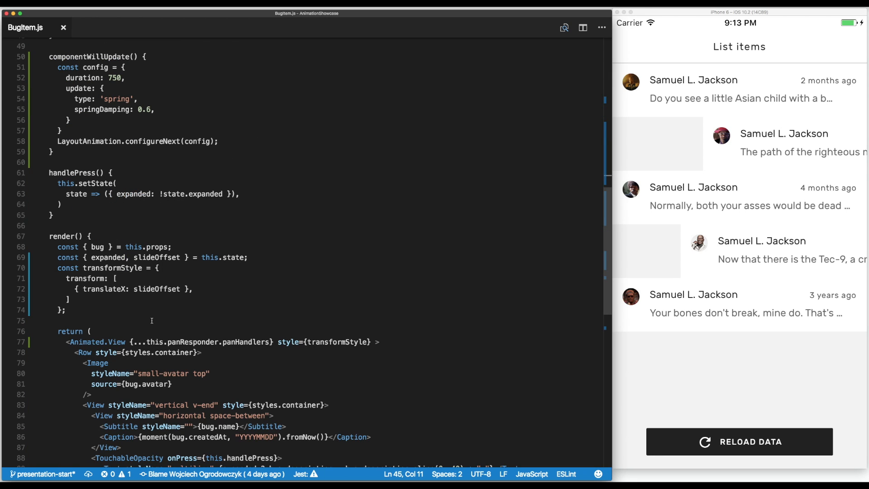
pyautogui.moveTo(227, 300)
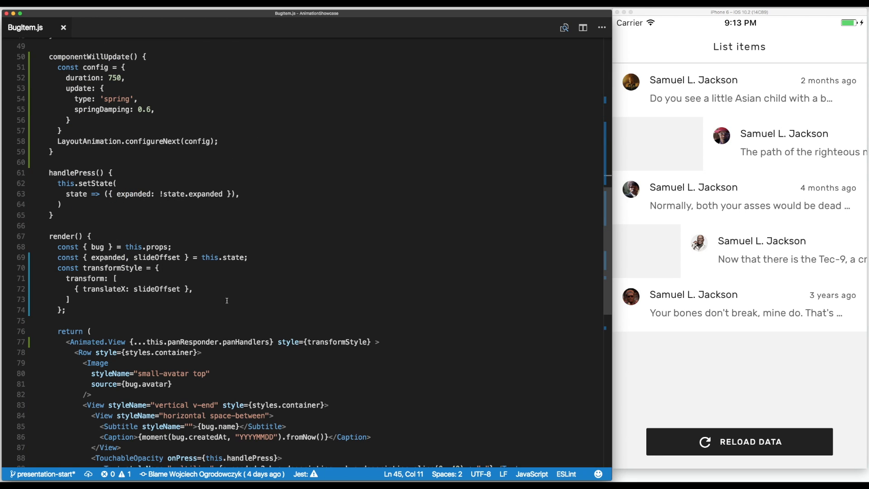
pyautogui.scroll(3)
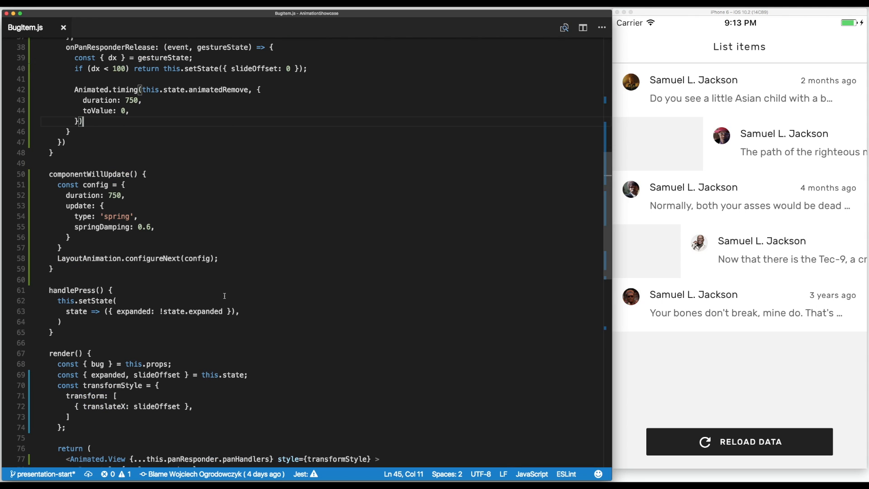
pyautogui.scroll(-3)
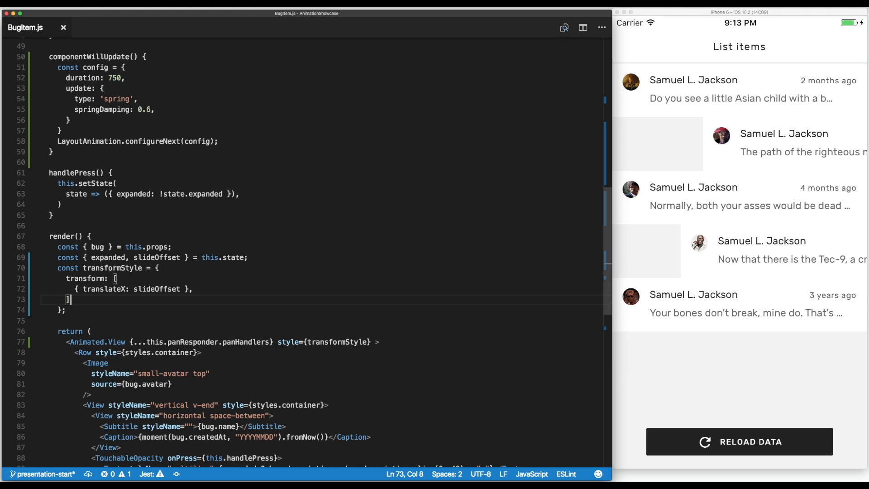
pyautogui.press('enter')
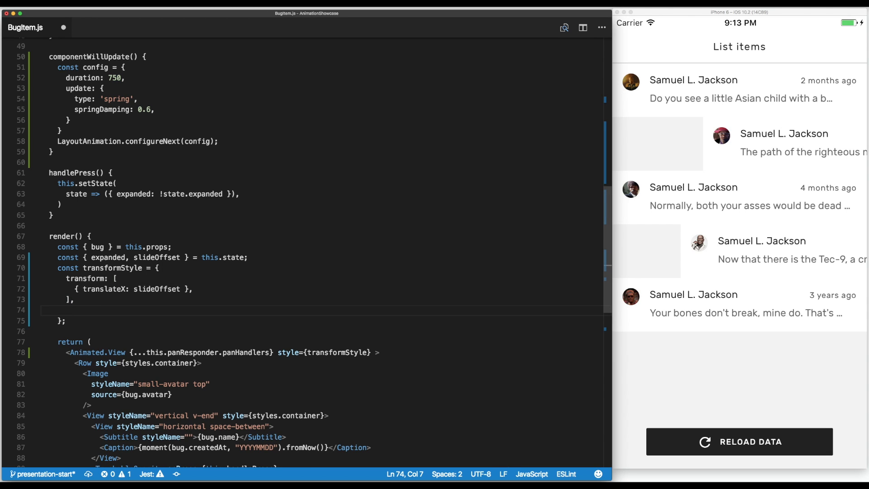
pyautogui.write('opca')
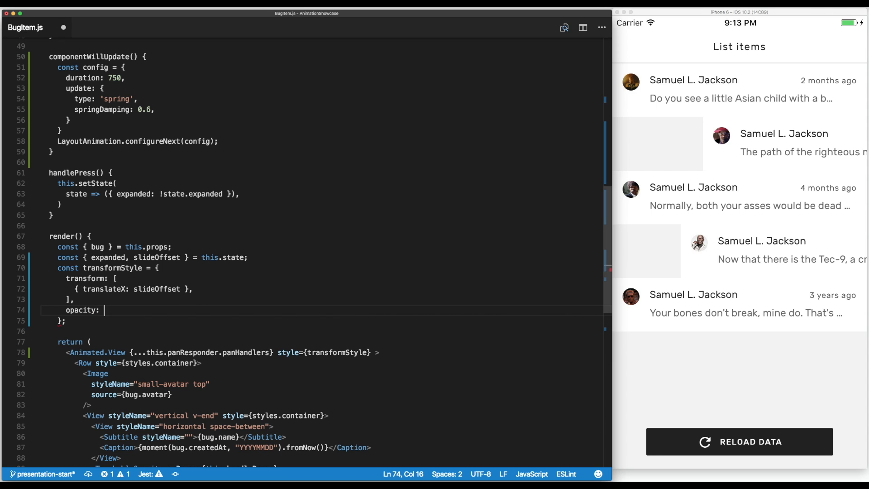
pyautogui.write('this.state')
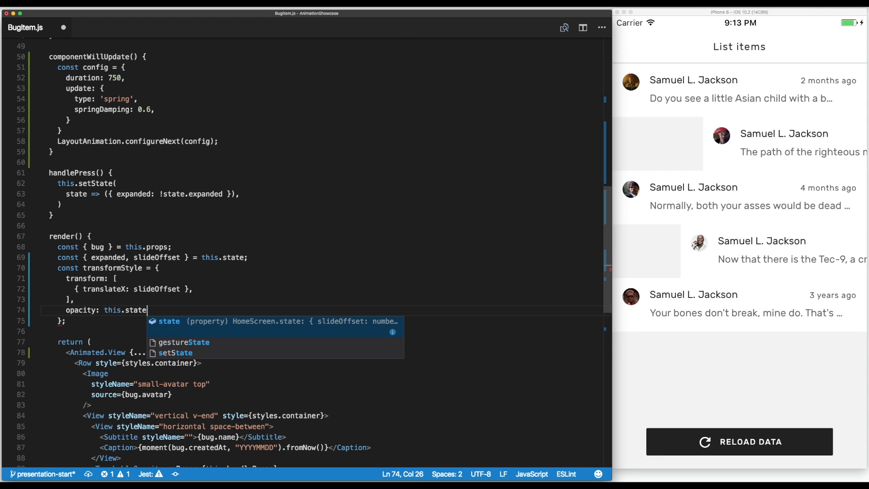
pyautogui.write('.anim')
pyautogui.click(152, 257)
pyautogui.write(',')
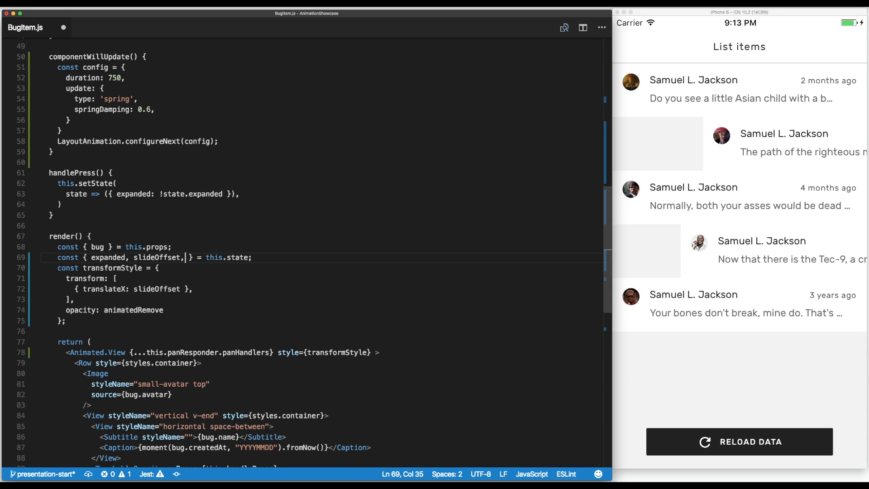
pyautogui.write('animatedRemove')
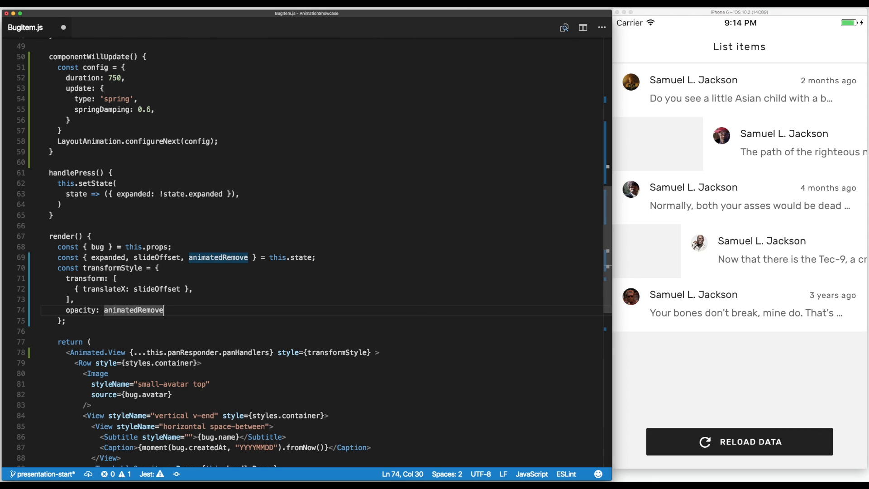
# Step: Set opacity to animatedRemove.interpolate with inputRange [0, 1]
pyautogui.write('.interpol')
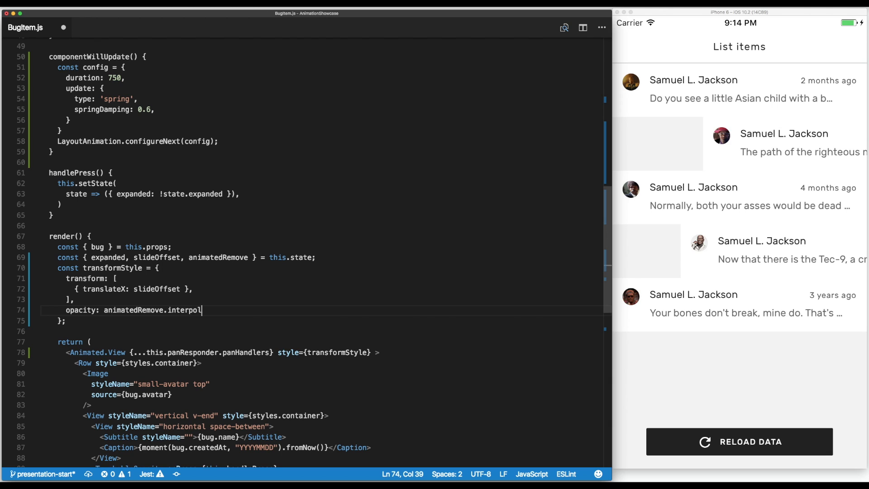
pyautogui.write('ate')
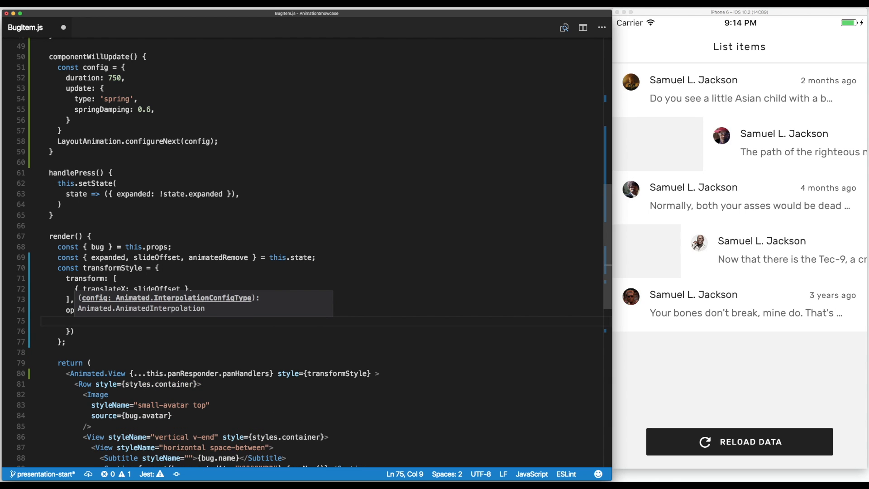
pyautogui.write('inputRange:')
pyautogui.write('outputRange:')
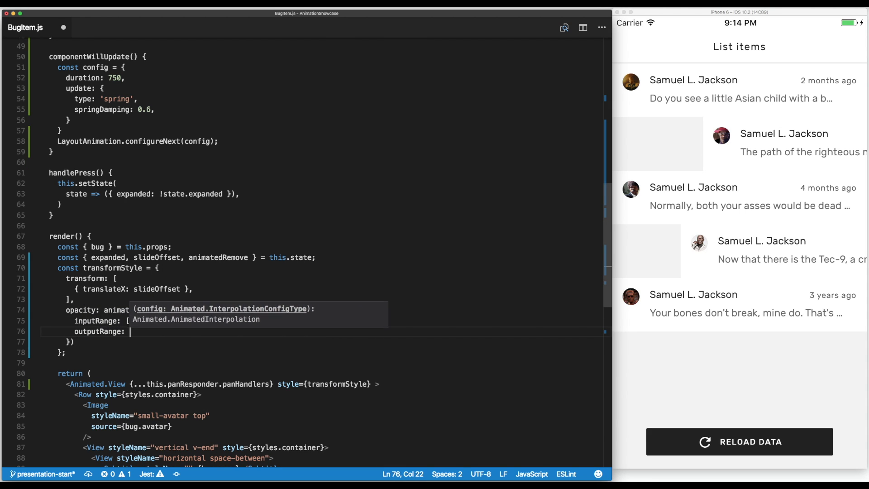
pyautogui.write('[0,')
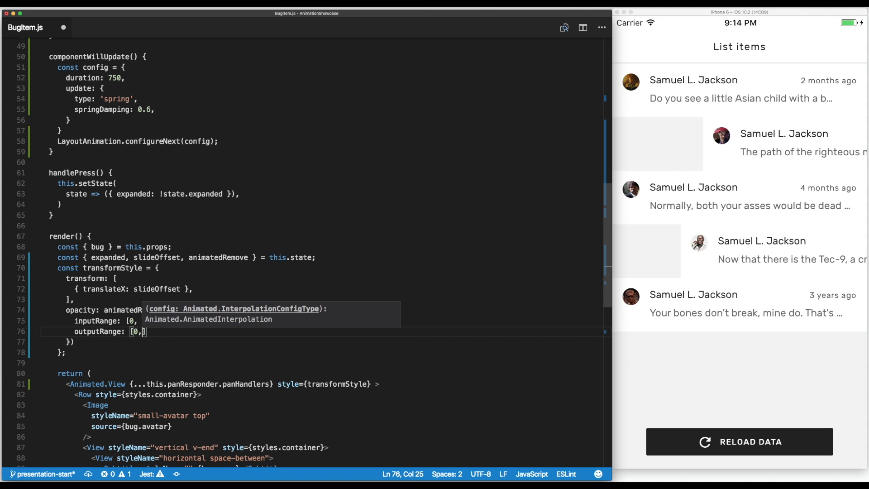
pyautogui.write('1]')
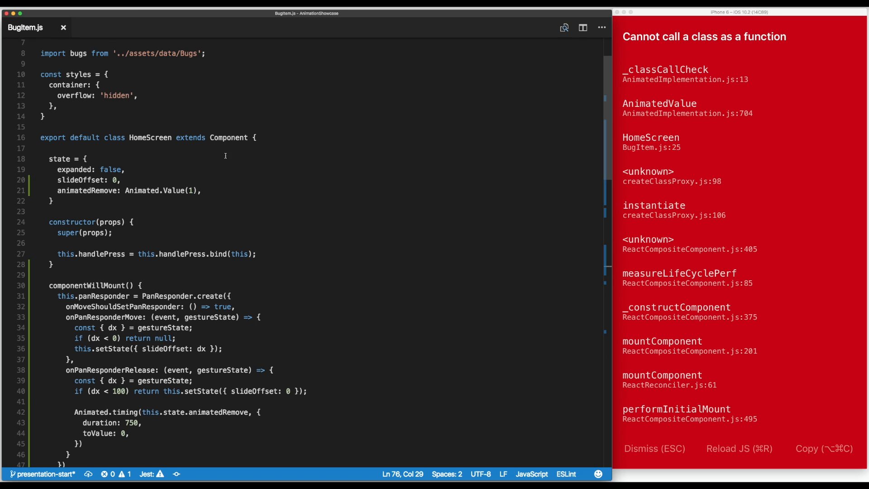
# Step: Initialise animatedRemove as new Animated.Value(1) to fix the class-call error, then check the simulator
pyautogui.doubleClick(142, 190)
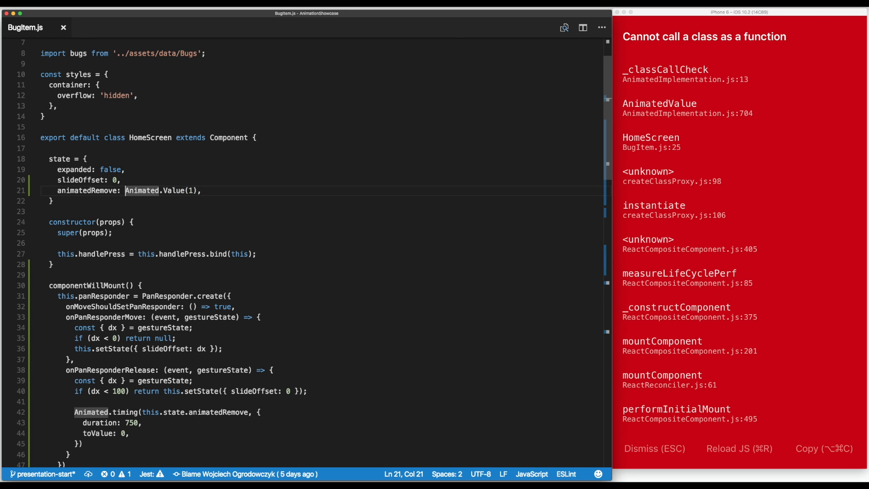
pyautogui.write('new')
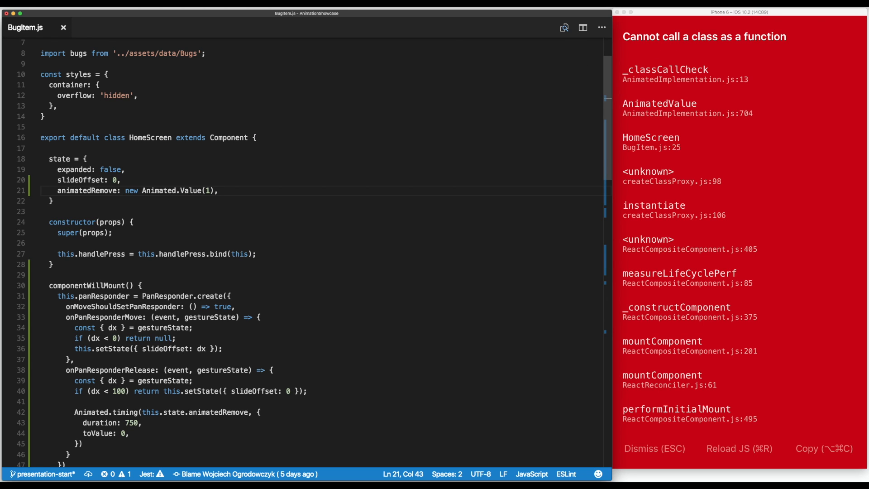
pyautogui.click(738, 448)
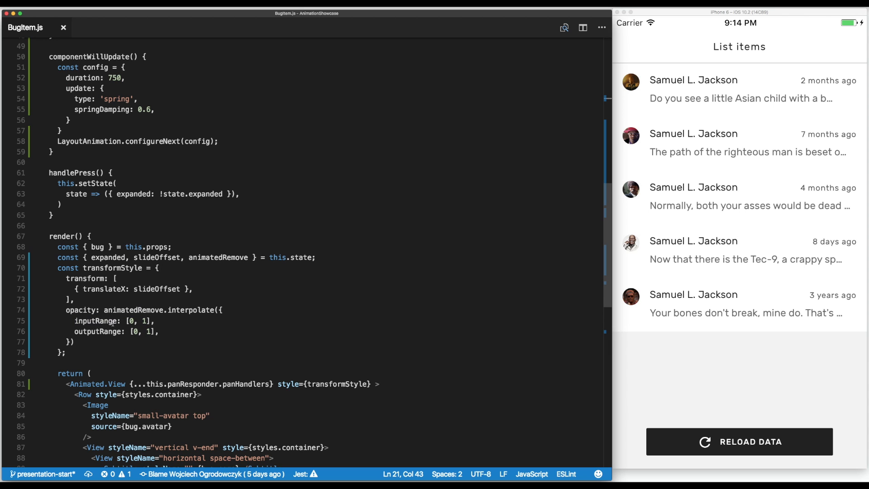
pyautogui.click(180, 320)
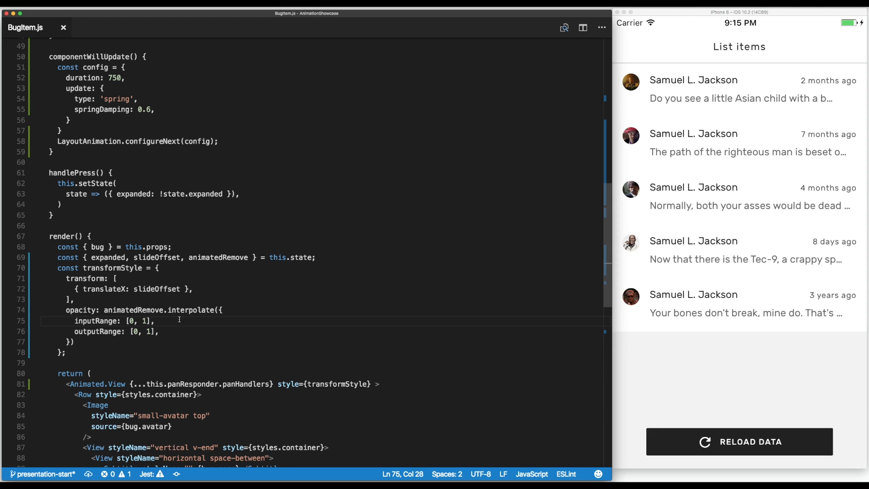
pyautogui.doubleClick(81, 309)
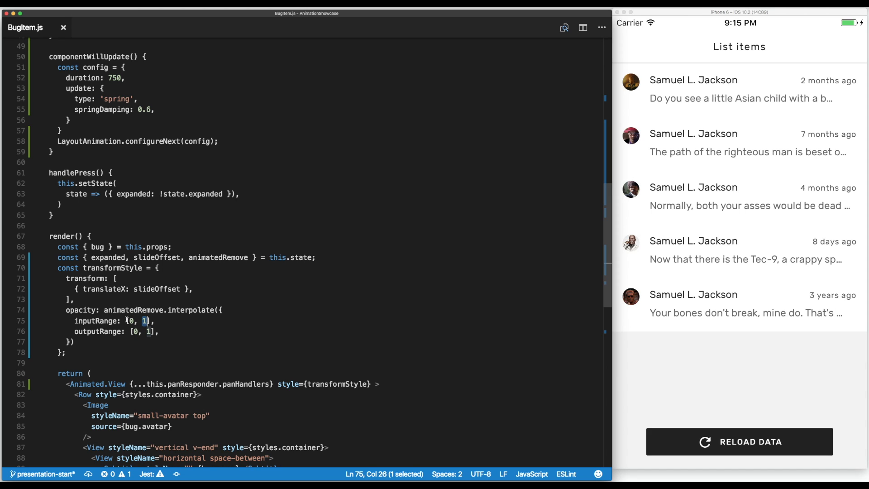
pyautogui.click(163, 335)
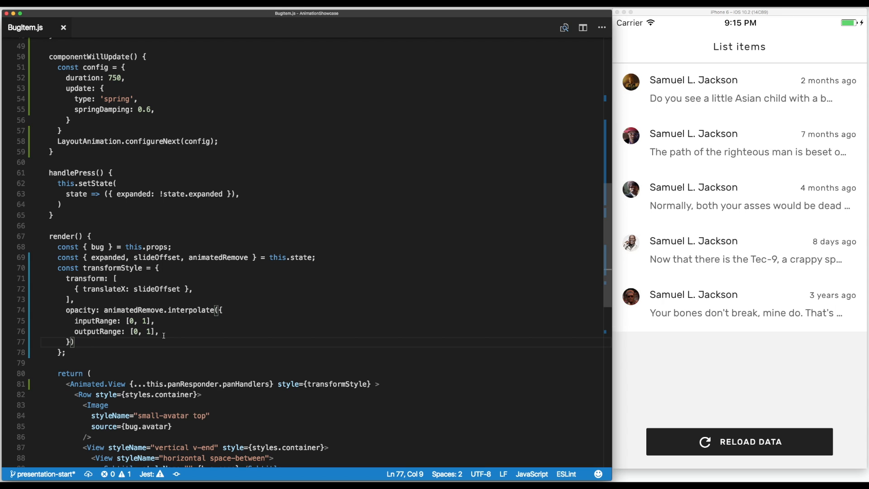
pyautogui.moveTo(181, 335)
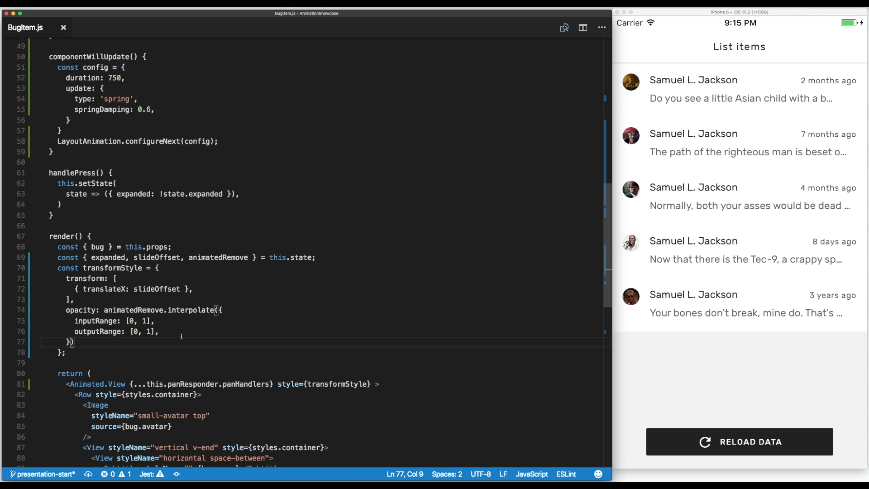
pyautogui.scroll(-3)
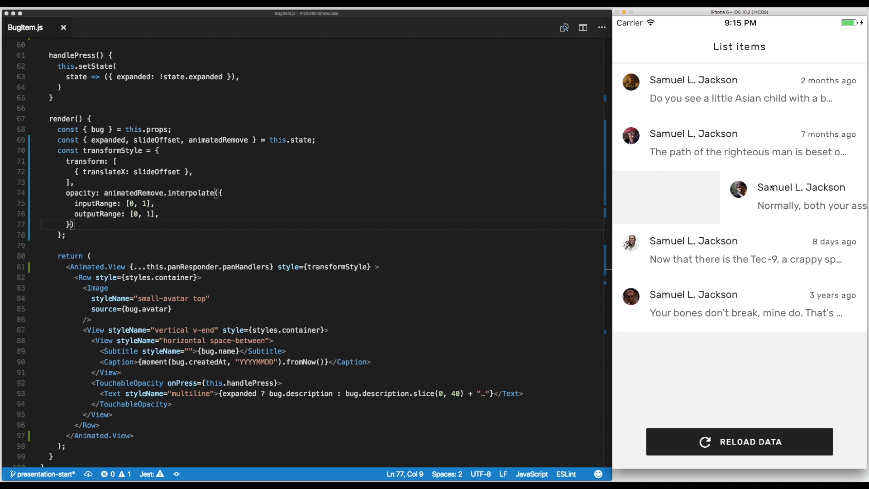
pyautogui.moveTo(784, 284)
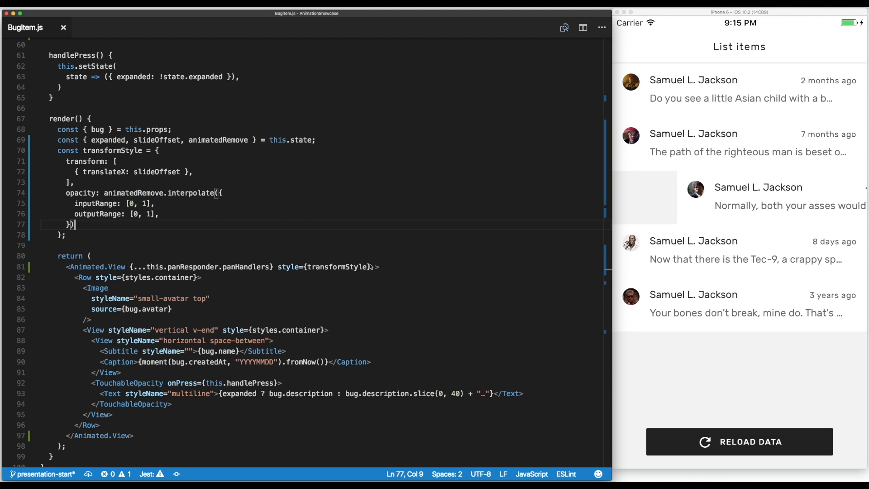
pyautogui.scroll(3)
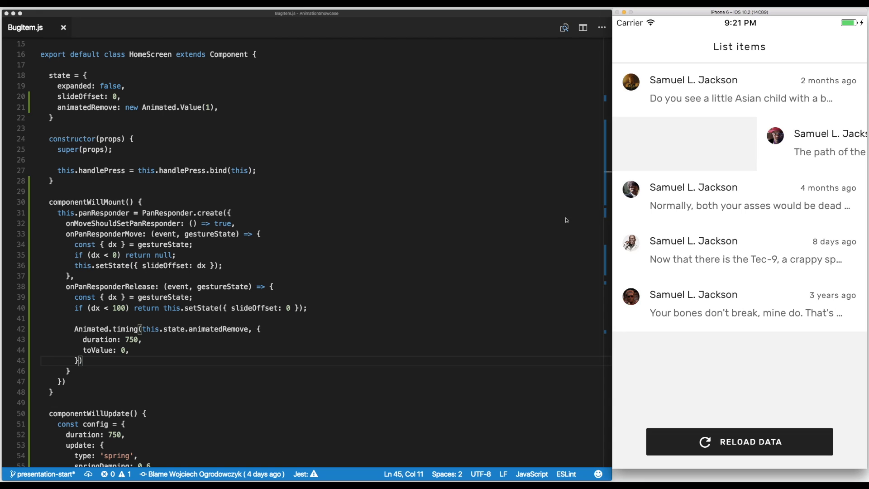
pyautogui.moveTo(544, 226)
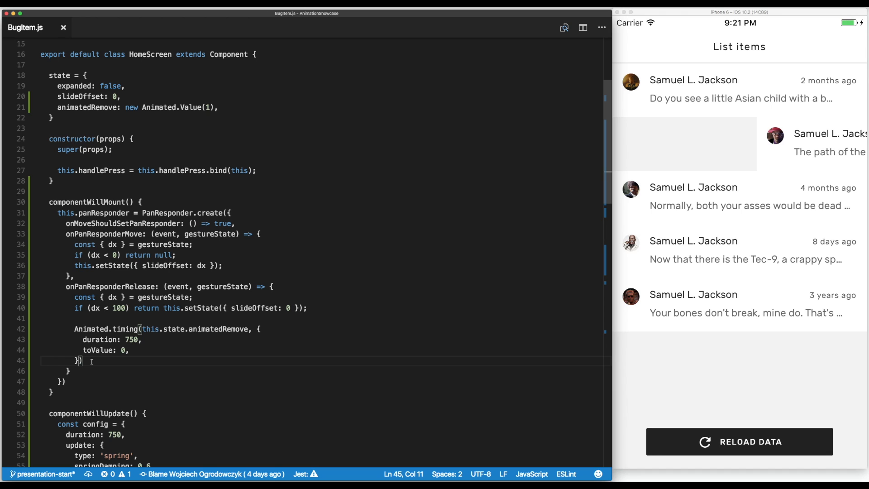
# Step: Append .start() to the Animated.timing call and test the fade-out in the simulator
pyautogui.write('.start()')
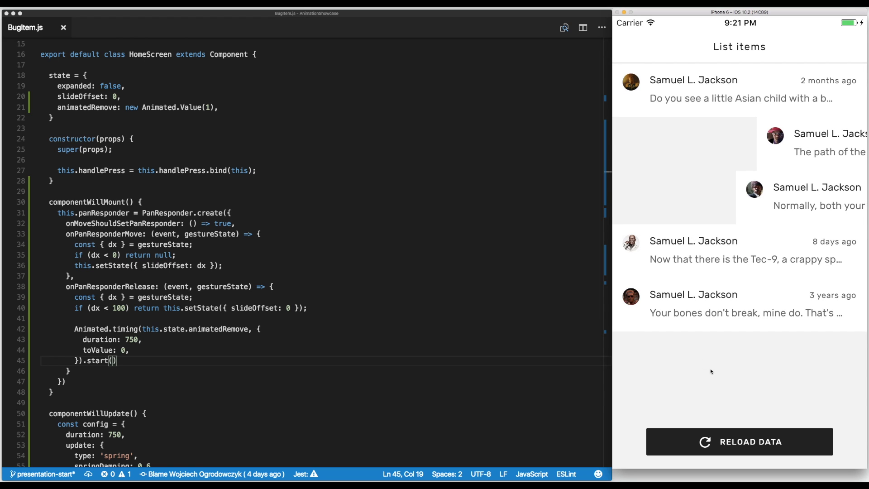
pyautogui.click(738, 441)
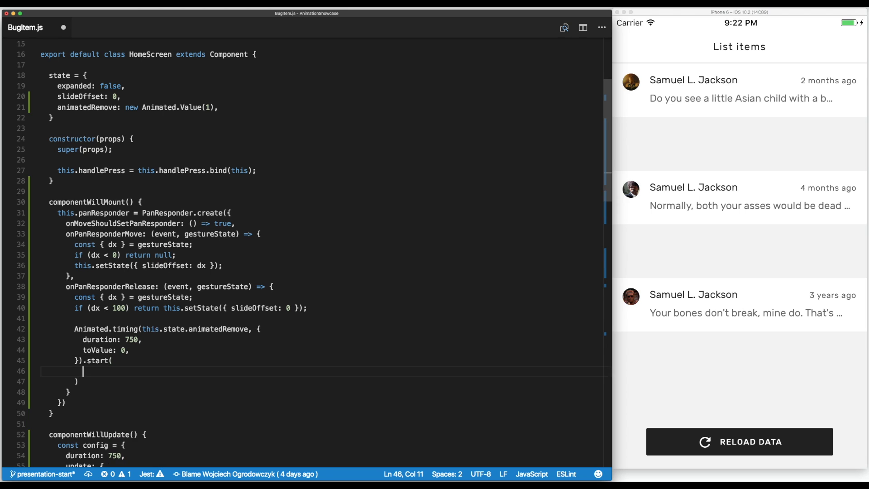
pyautogui.moveTo(125, 364)
pyautogui.write(' () => {')
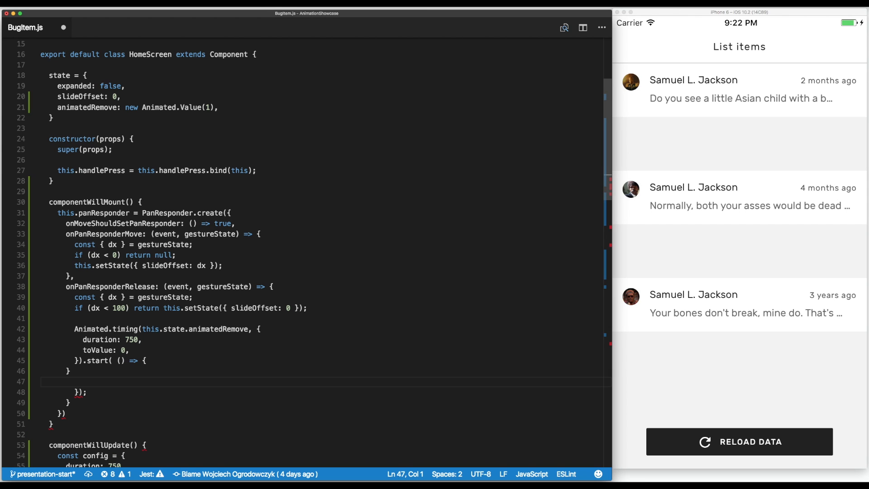
# Step: In the start() callback, destructure bug and handleRemove from this.props and call handleRemove(bug), then test
pyautogui.write('const')
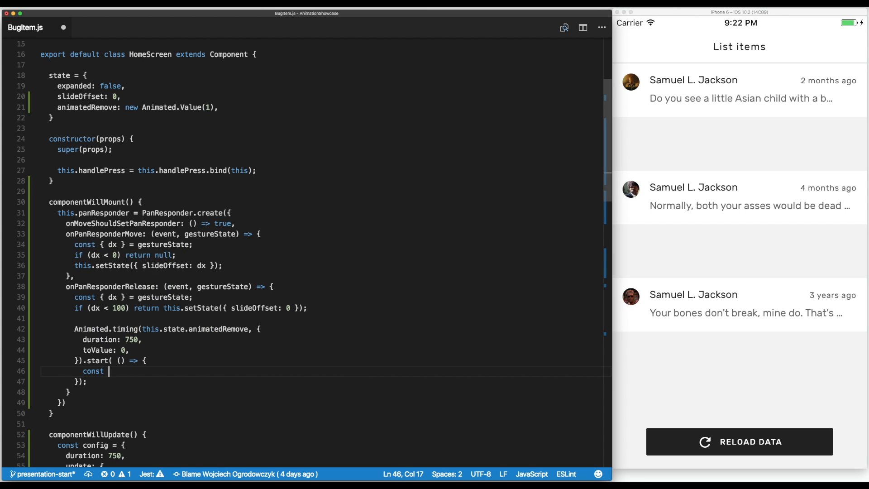
pyautogui.write('{ bug, handleRemove')
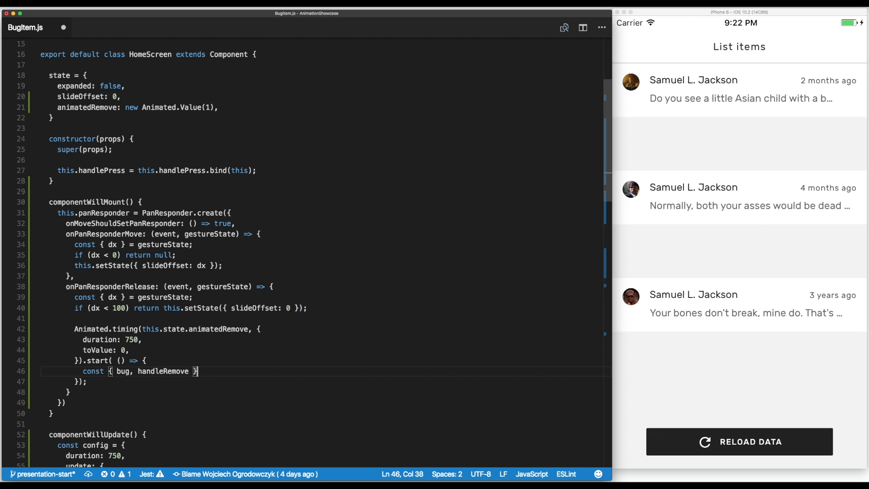
pyautogui.write('= this.props;')
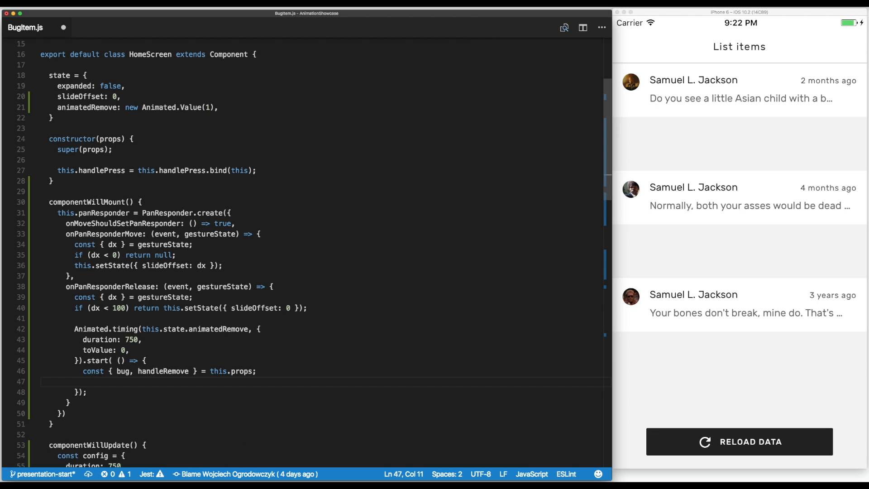
pyautogui.write('handleRemove')
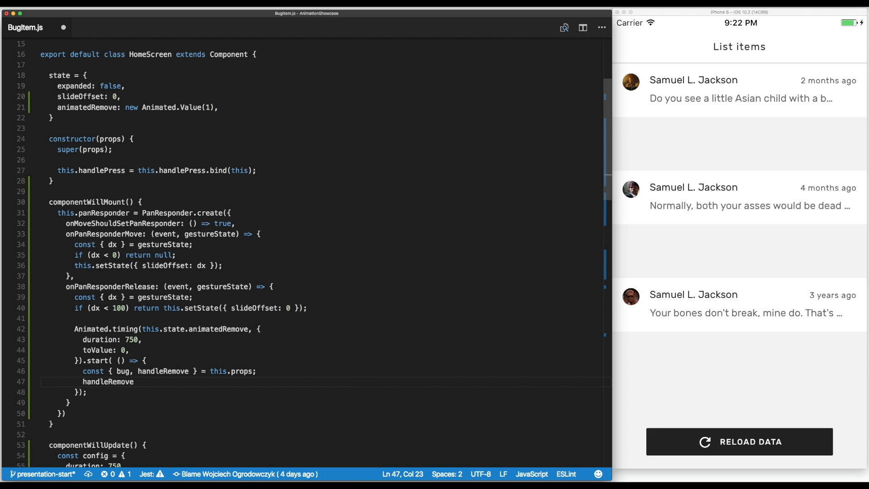
pyautogui.write('(bug);')
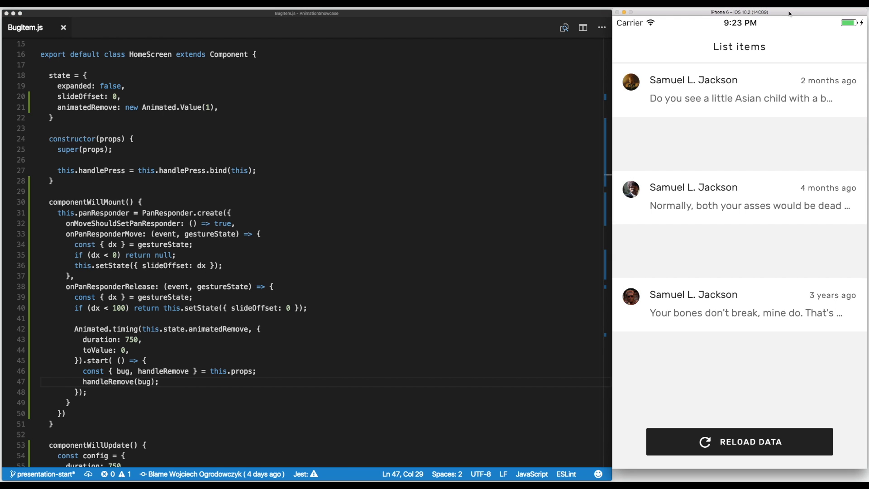
pyautogui.click(739, 442)
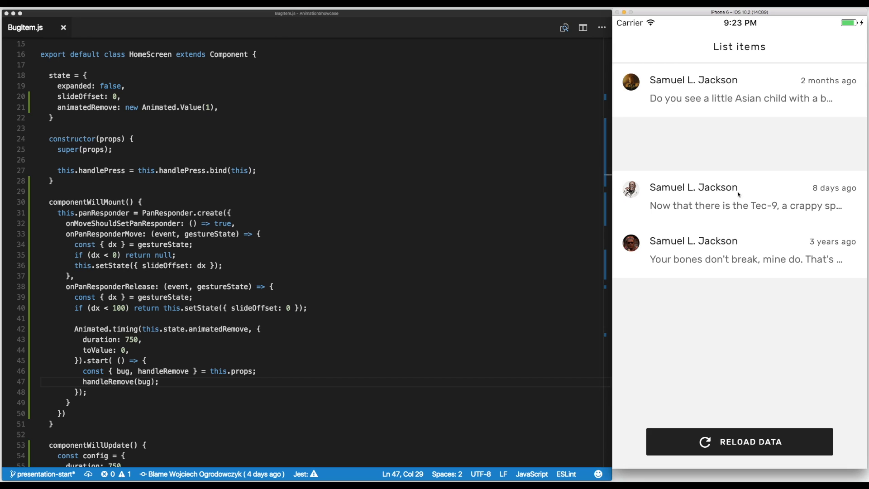
pyautogui.moveTo(715, 158)
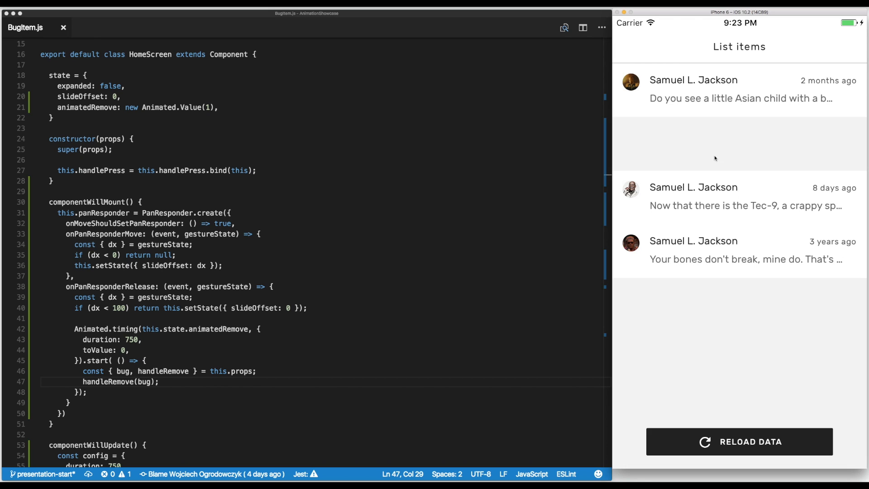
pyautogui.moveTo(764, 125)
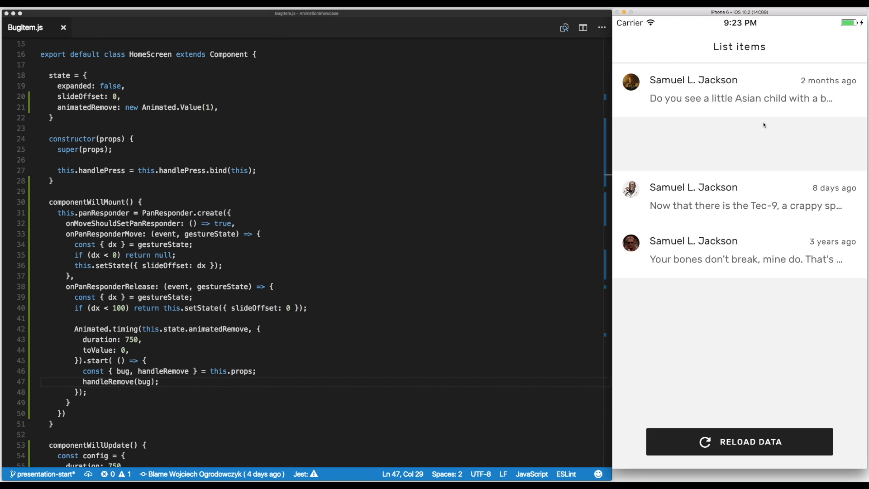
pyautogui.moveTo(761, 247)
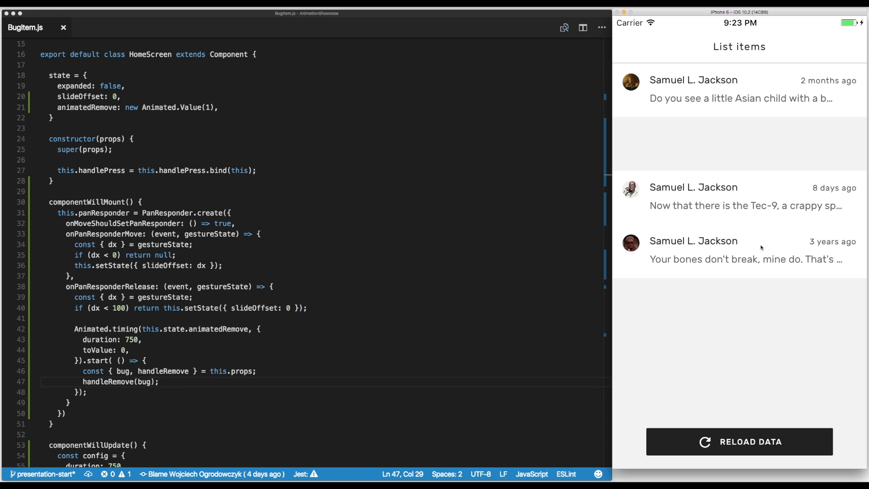
pyautogui.moveTo(718, 147)
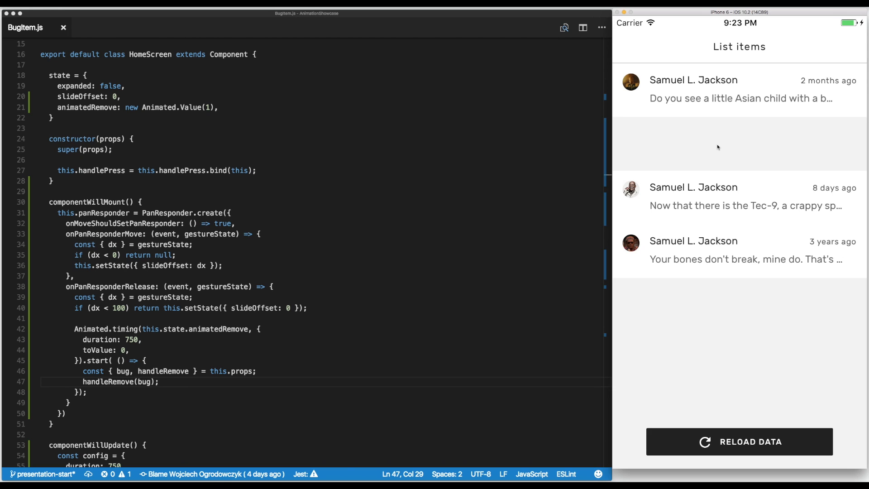
pyautogui.moveTo(758, 167)
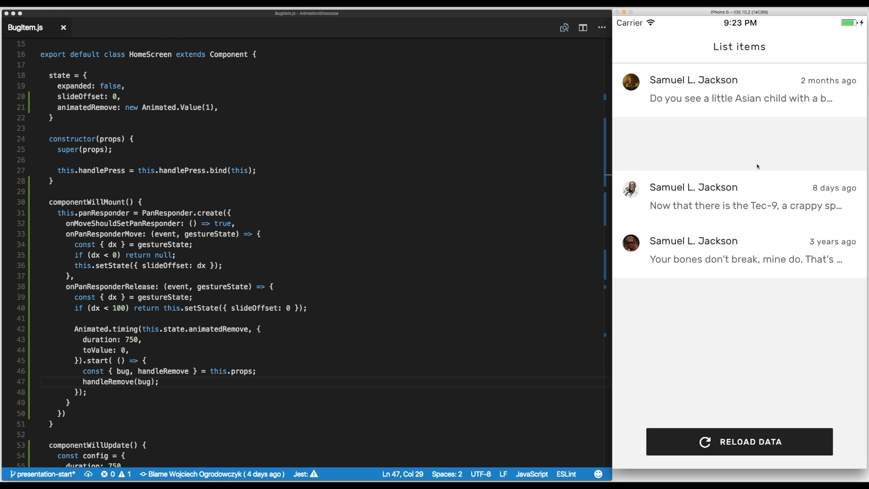
pyautogui.moveTo(723, 136)
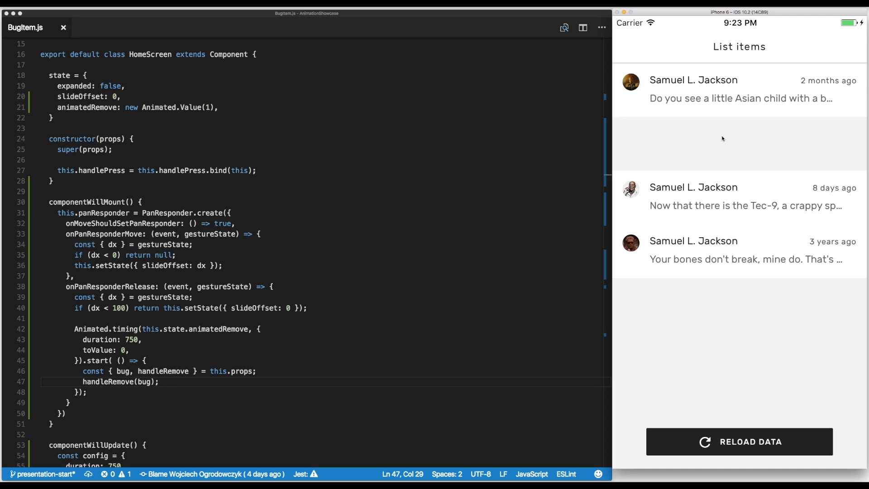
pyautogui.moveTo(367, 281)
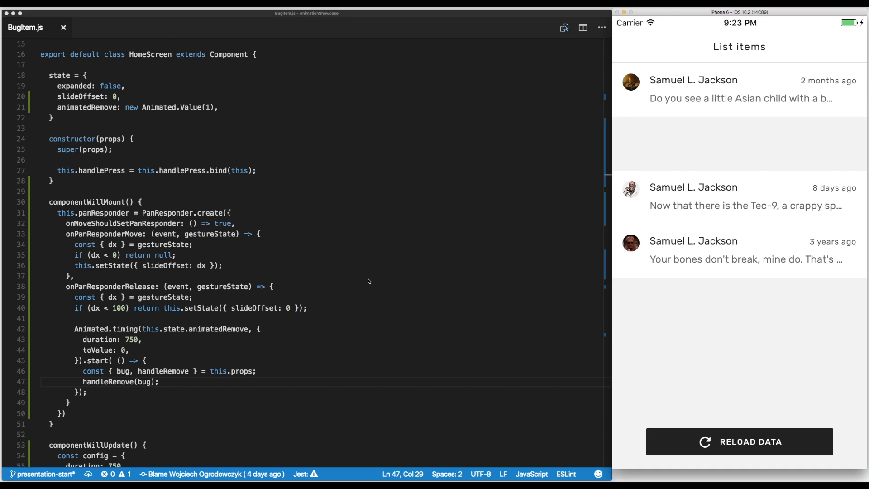
pyautogui.moveTo(351, 285)
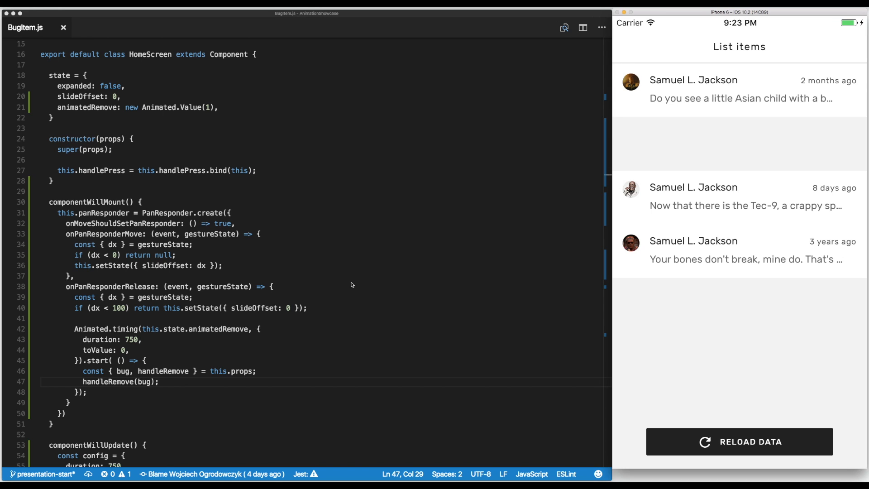
pyautogui.moveTo(192, 384)
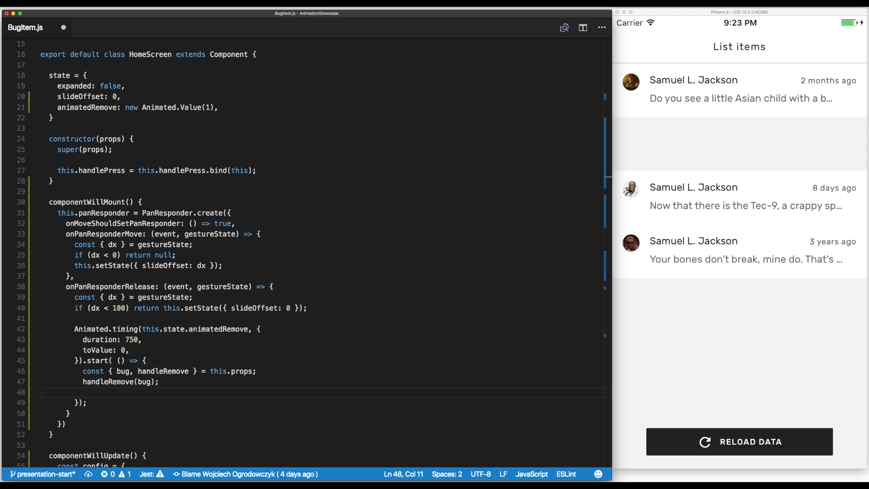
# Step: After handleRemove(bug), setState to slideOffset 0 and animatedRemove new Animated.Value(1), then test
pyautogui.write('this.setState({')
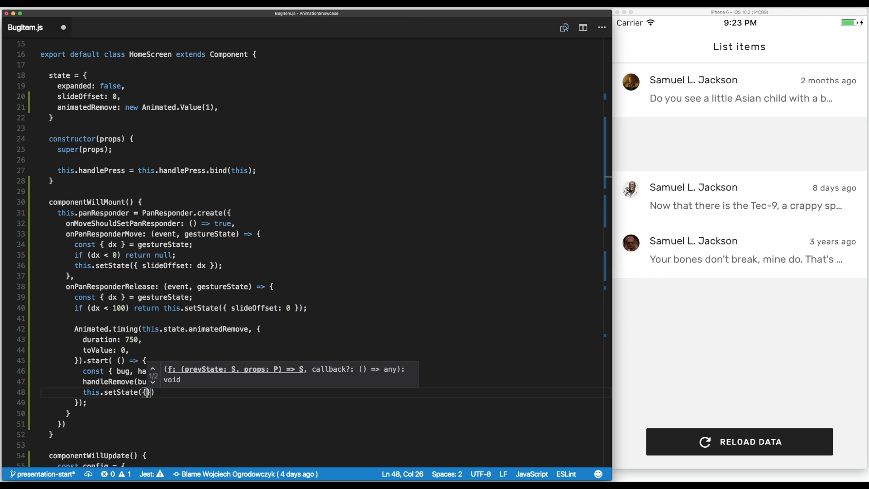
pyautogui.write('slideOffset: 0,')
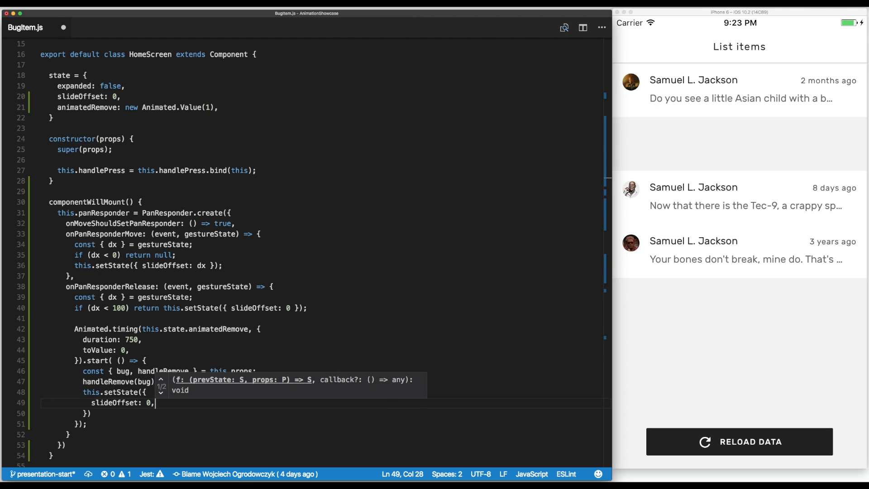
pyautogui.write('tedRemove: new Animated.Va')
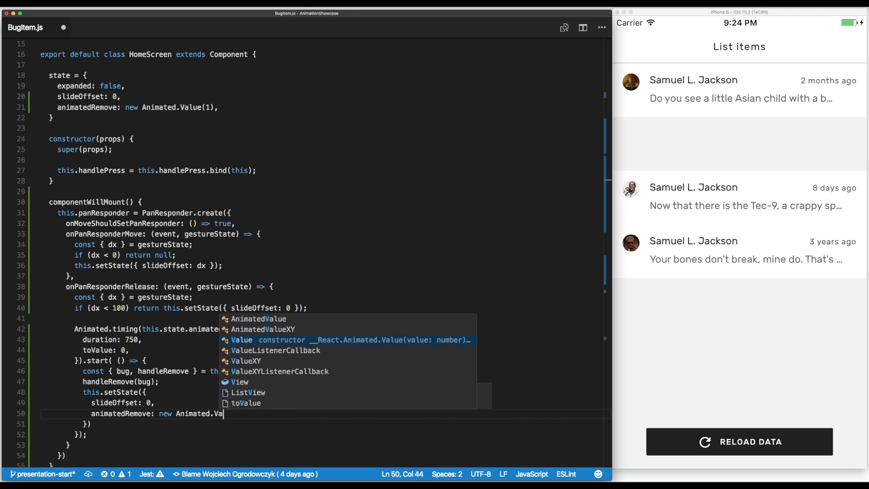
pyautogui.click(241, 340)
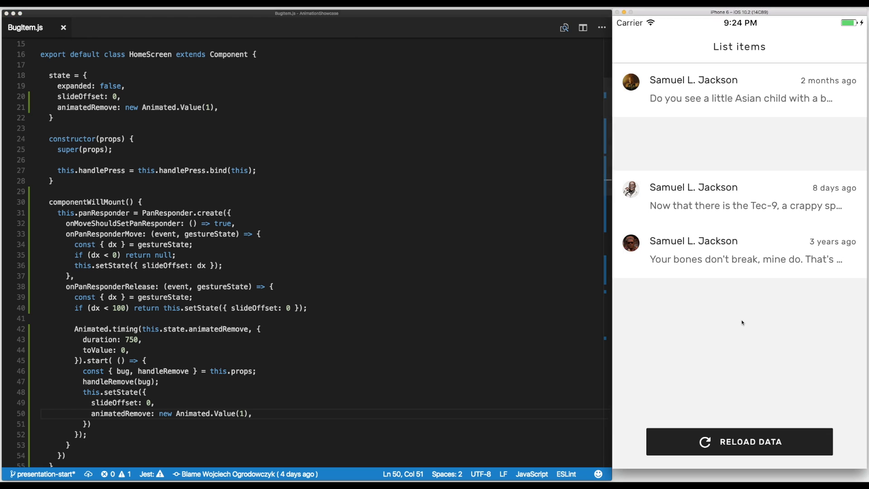
pyautogui.click(738, 442)
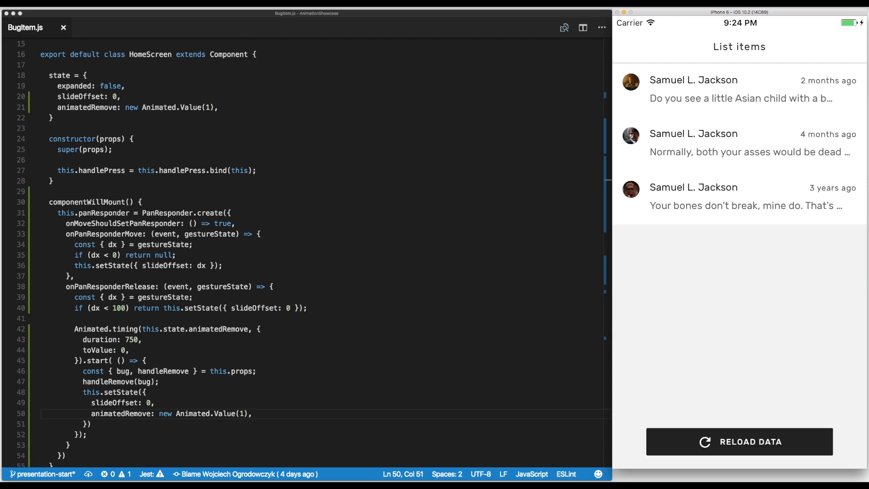
pyautogui.moveTo(230, 260)
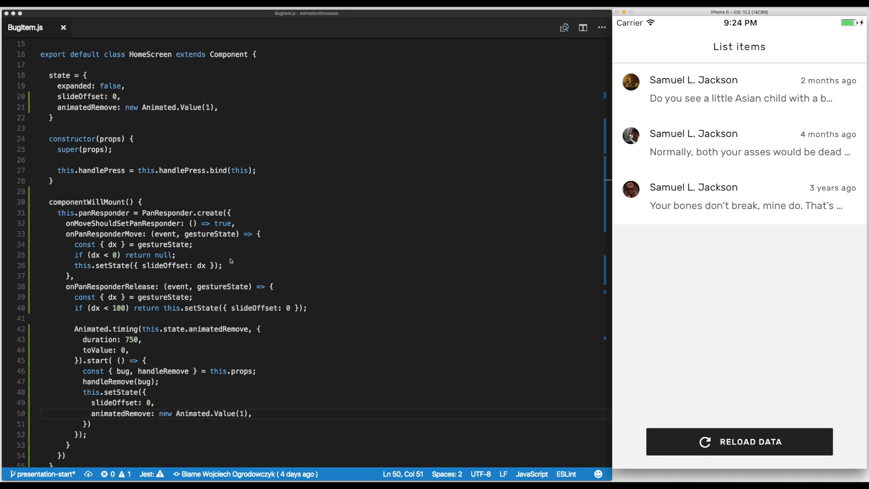
pyautogui.moveTo(221, 321)
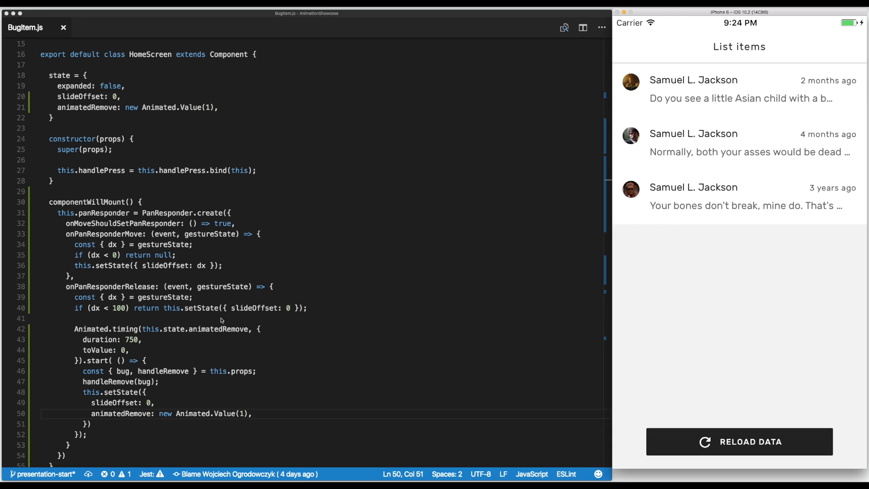
pyautogui.moveTo(233, 302)
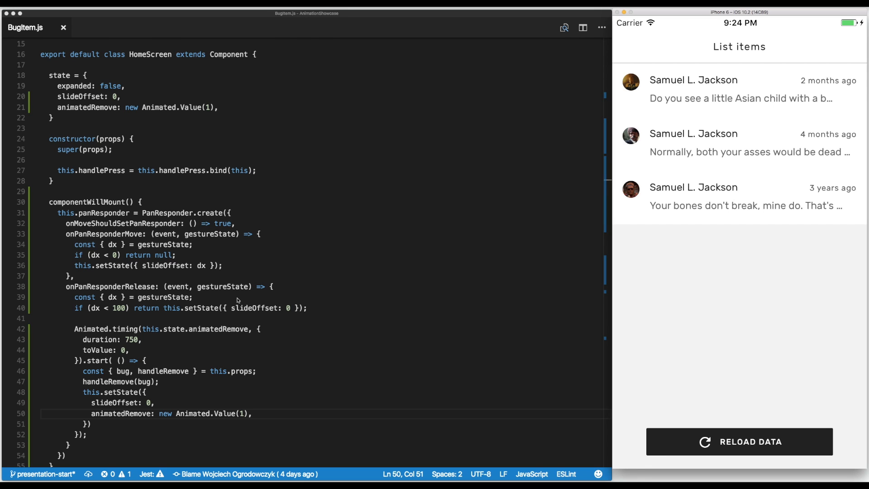
pyautogui.moveTo(242, 307)
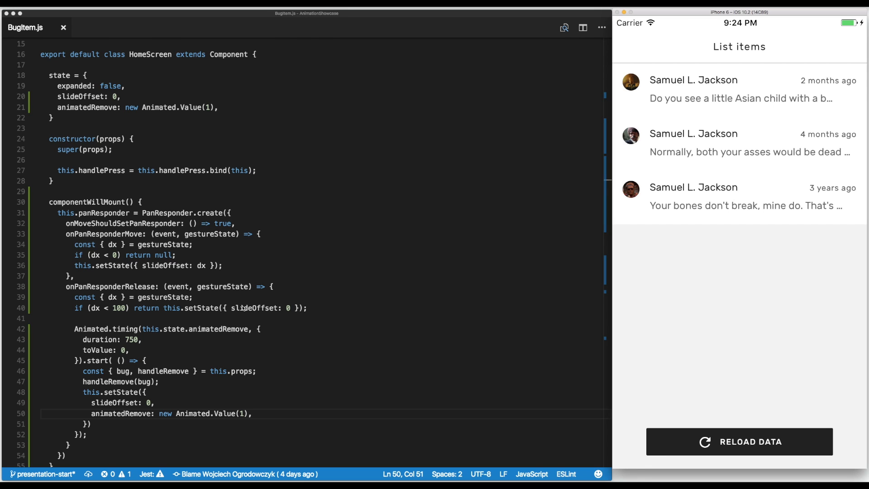